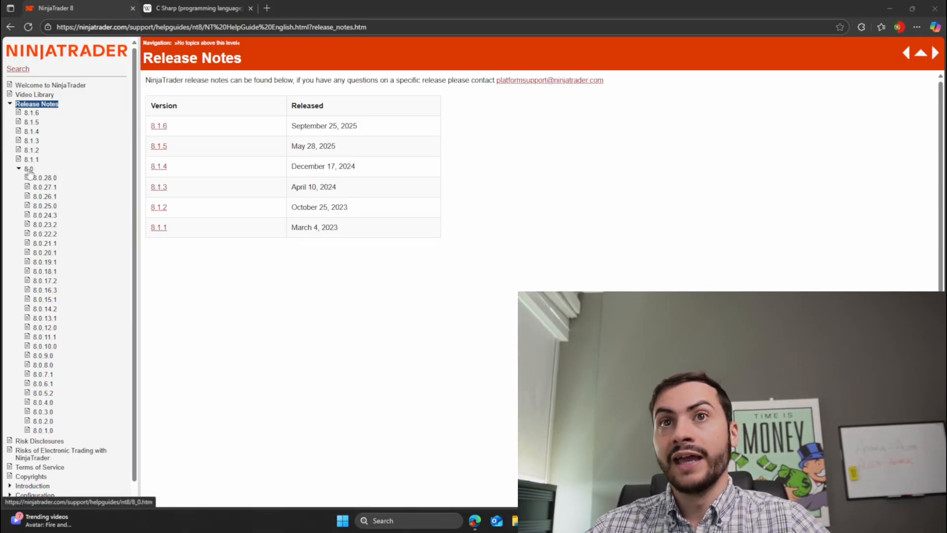
- Browse the 8.0 release list, view 8.0.24.3, then return to the 8.0.28.0 notes
left_click(44, 178)
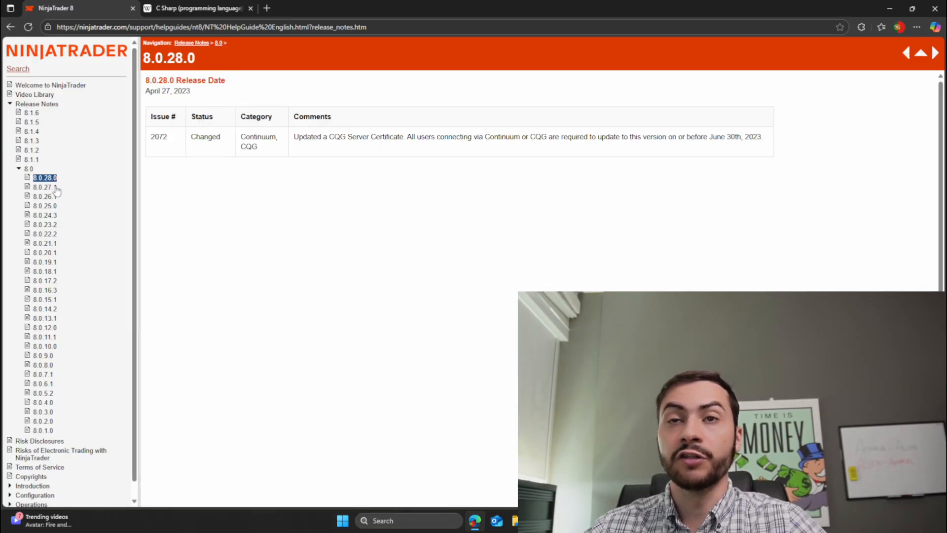
left_click(44, 215)
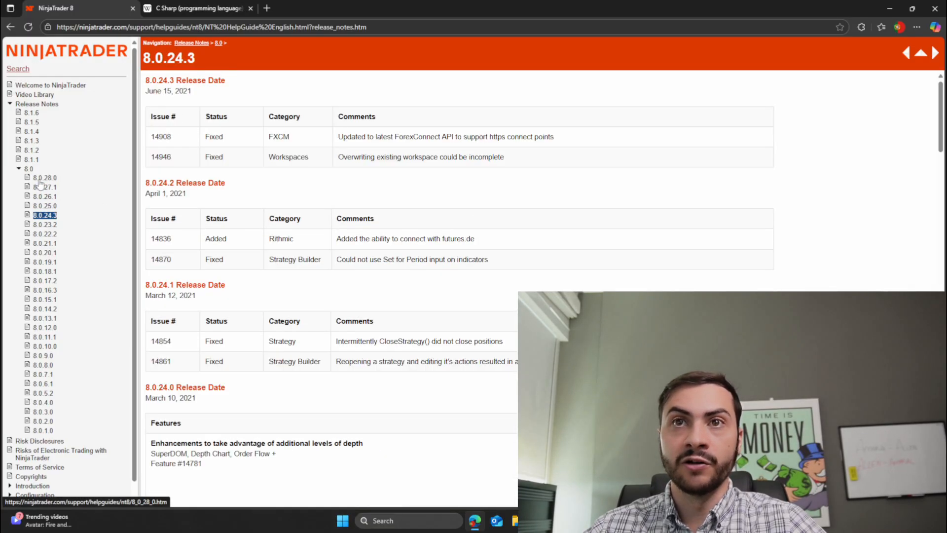
left_click(43, 177)
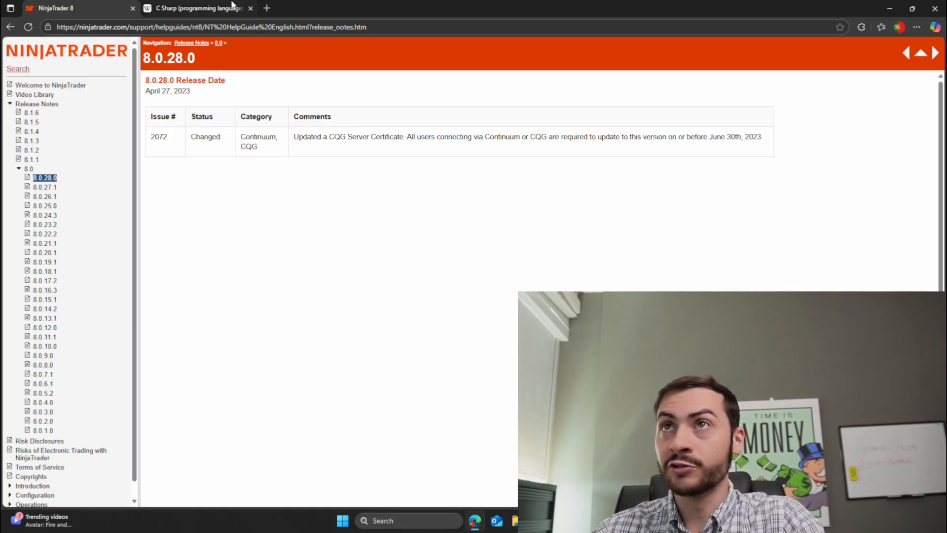
left_click(194, 8)
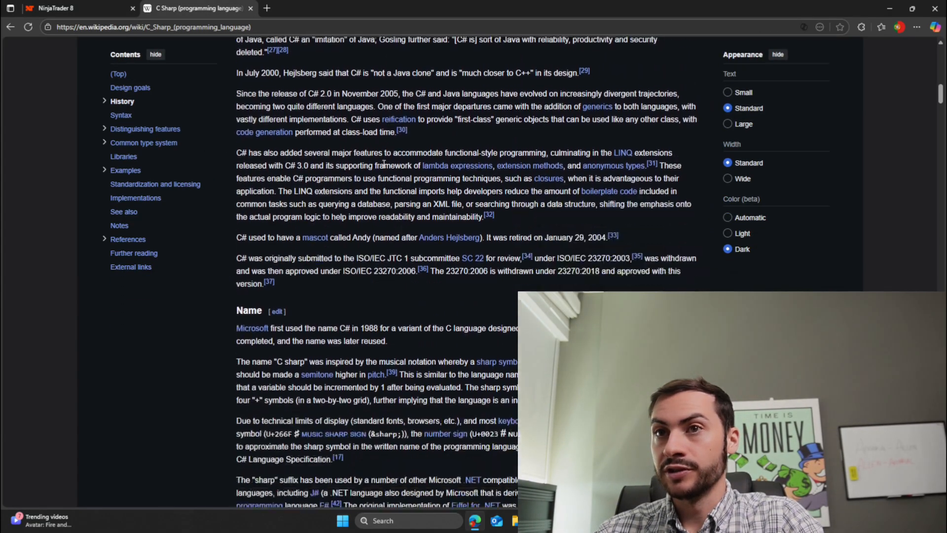
scroll("down", 3)
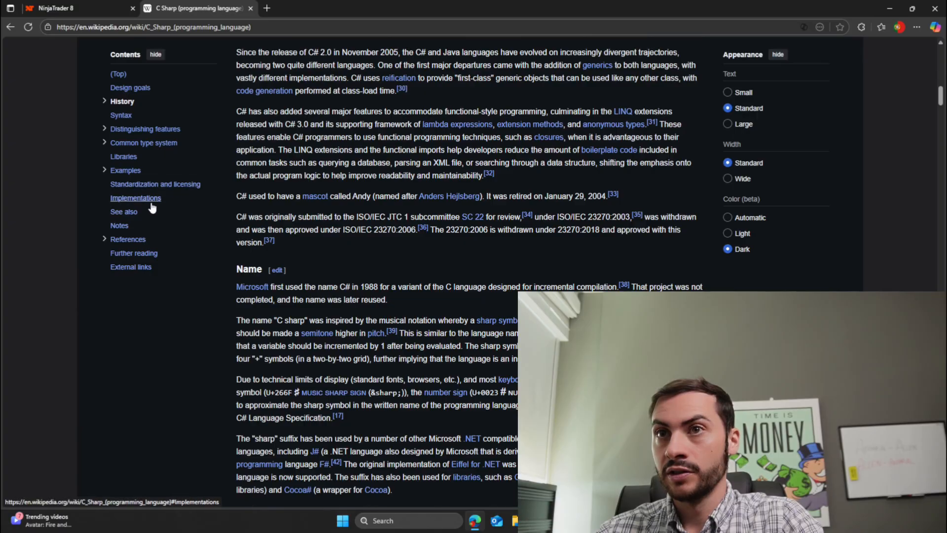
scroll("down", 3)
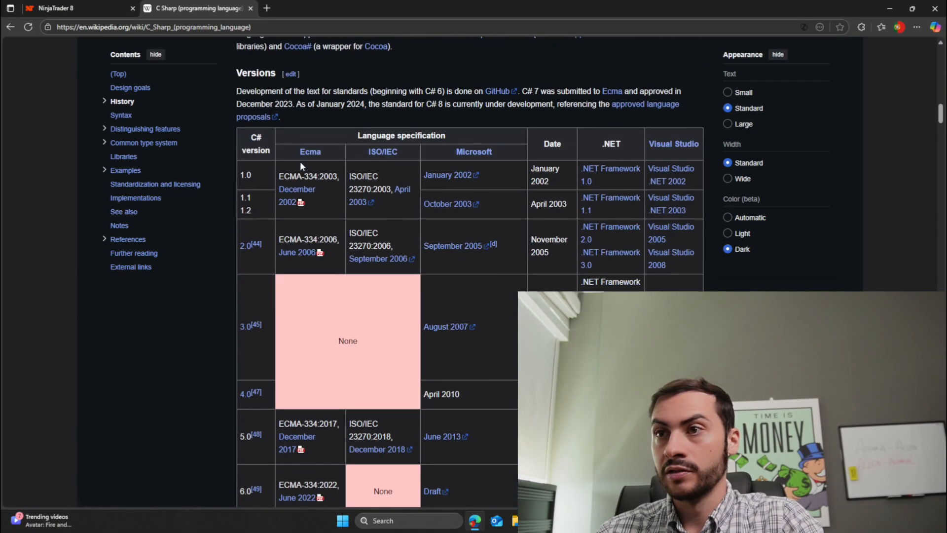
scroll("down", 3)
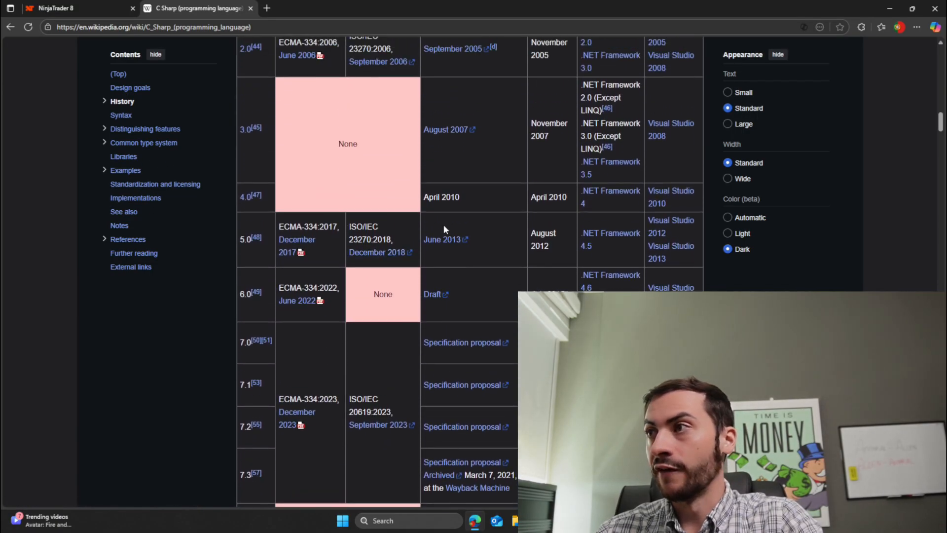
double_click(543, 239)
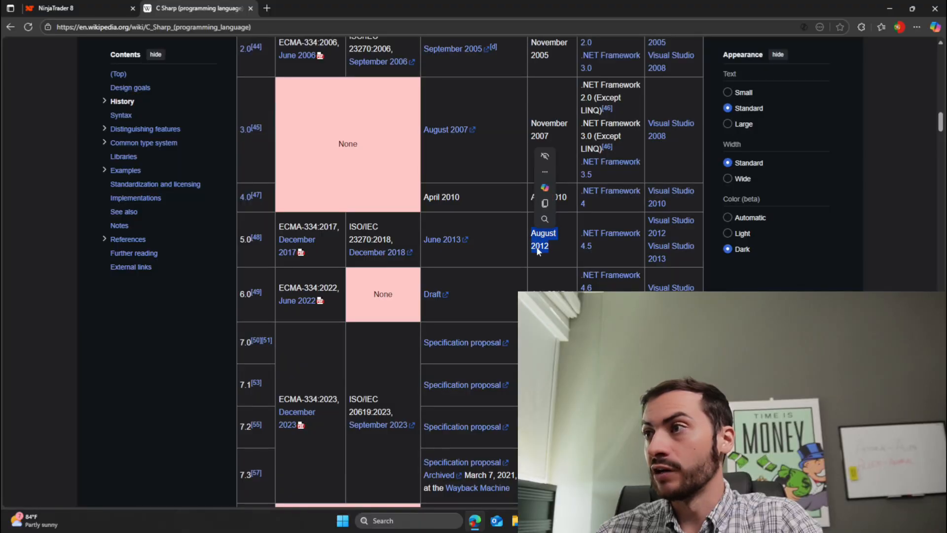
left_click(72, 7)
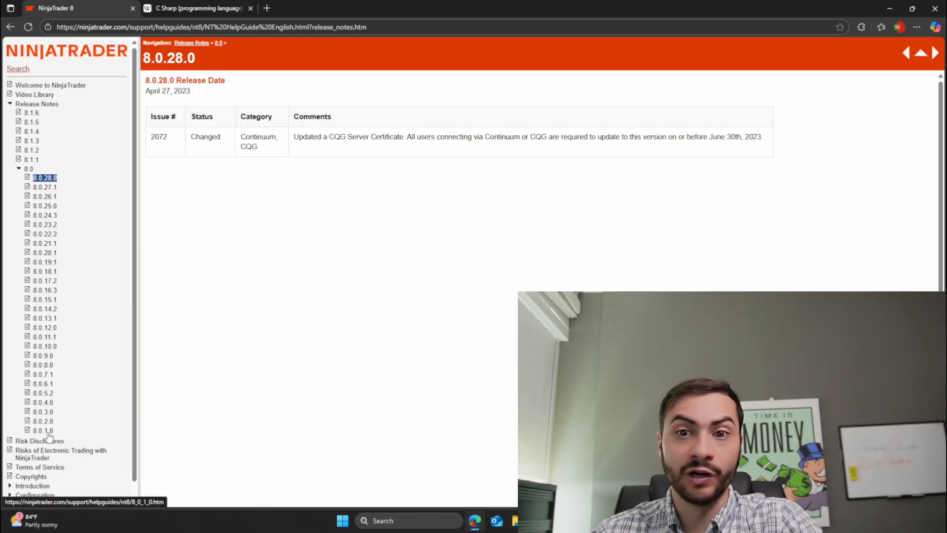
left_click(43, 430)
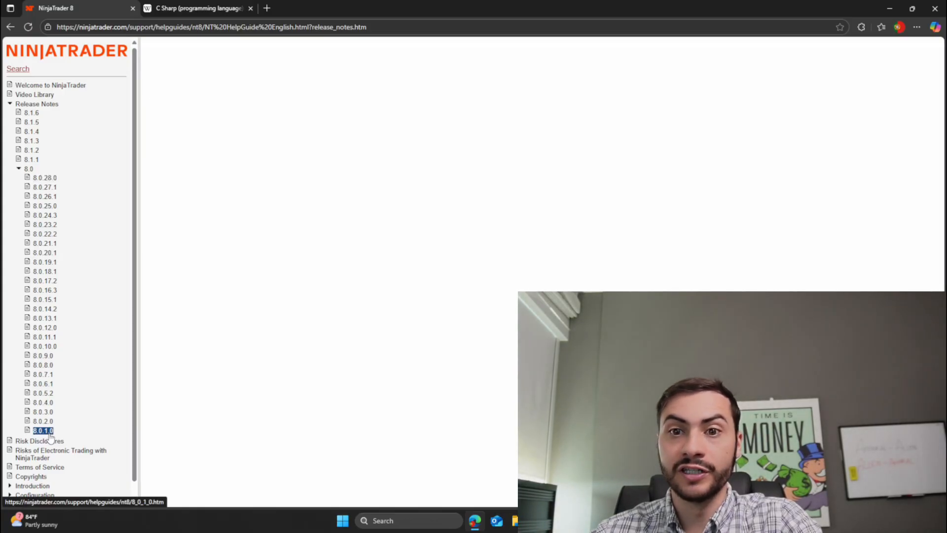
left_click(42, 430)
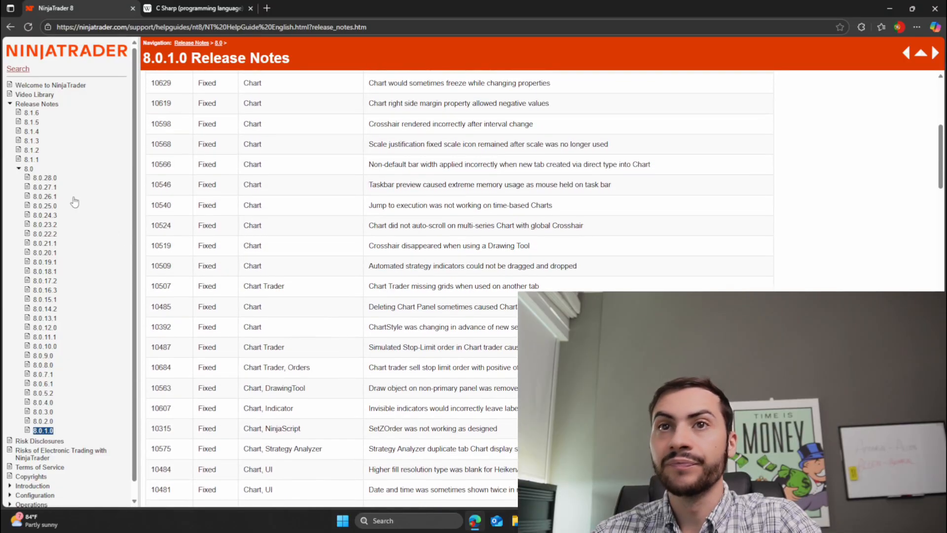
left_click(44, 177)
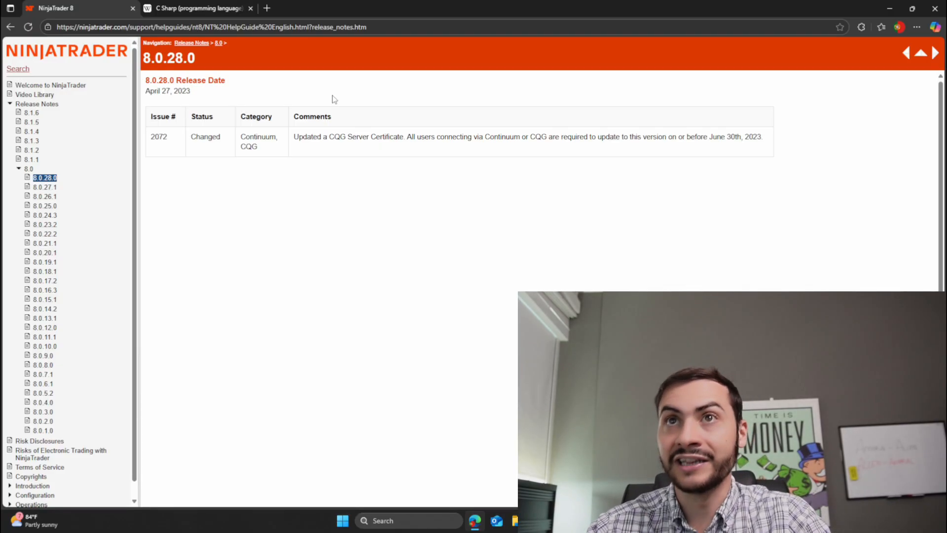
- Read the 8.1.6 notes down to the NinjaScript Editor support C#13 feature, then move to an older release
left_click(31, 112)
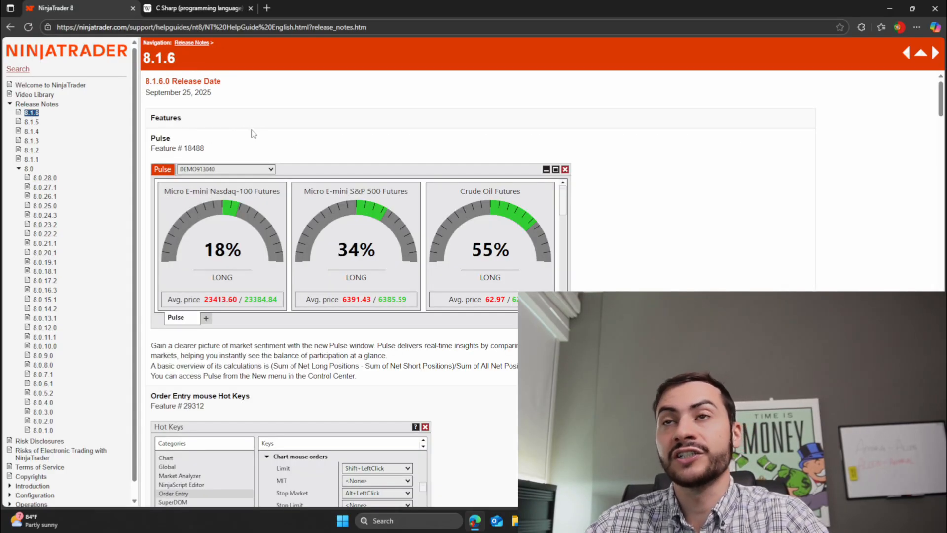
scroll("down", 3)
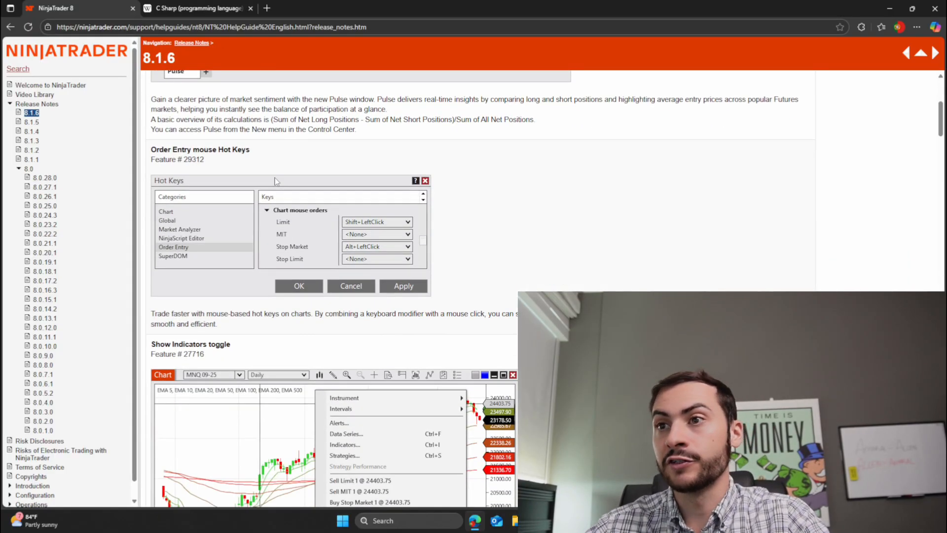
scroll("down", 3)
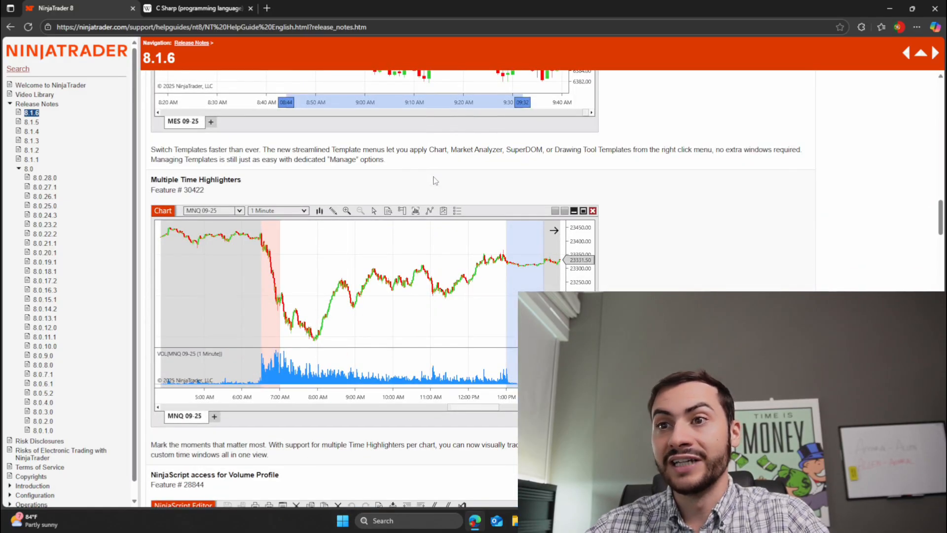
scroll("down", 3)
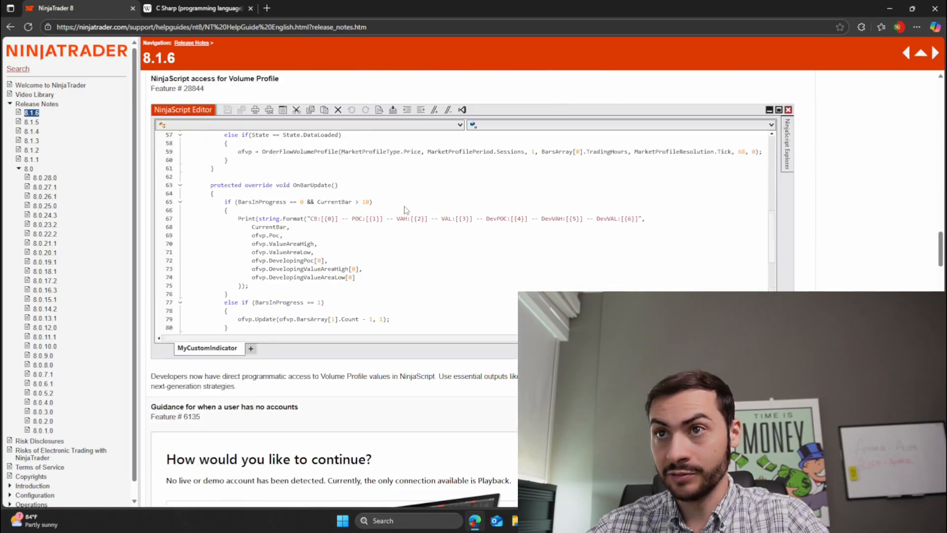
scroll("down", 3)
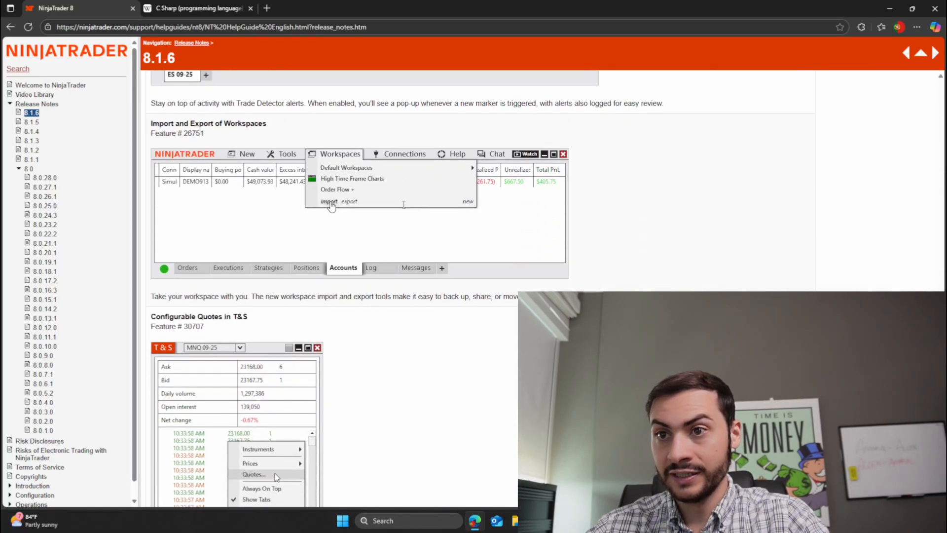
scroll("down", 3)
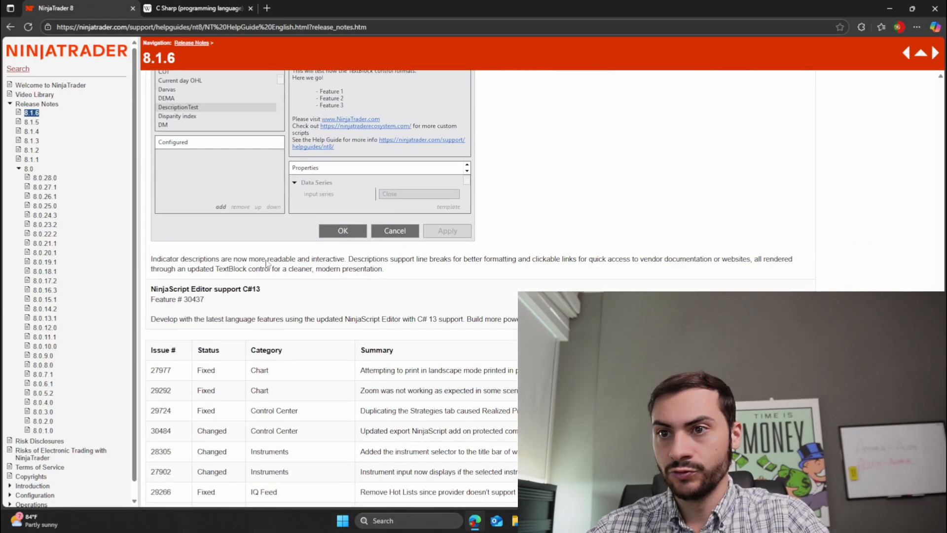
scroll("down", 3)
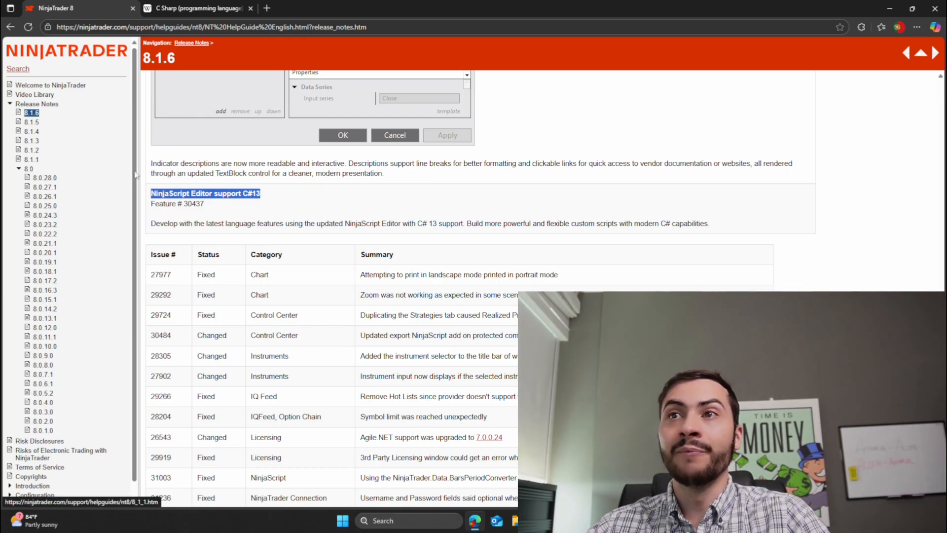
left_click(31, 160)
type("c#")
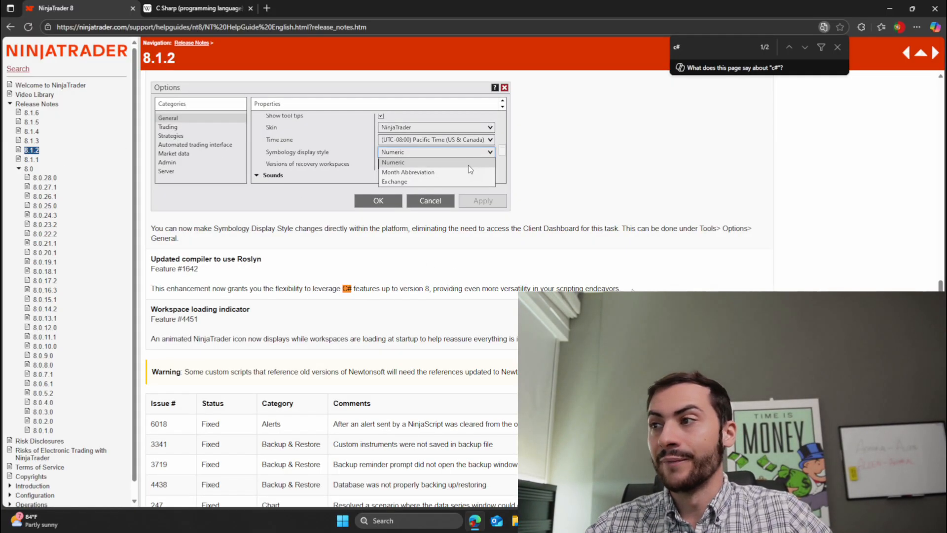
- Highlight the 8.1.2 release date, October 25, 2023, at the top of the notes
left_click_drag(152, 268, 620, 288)
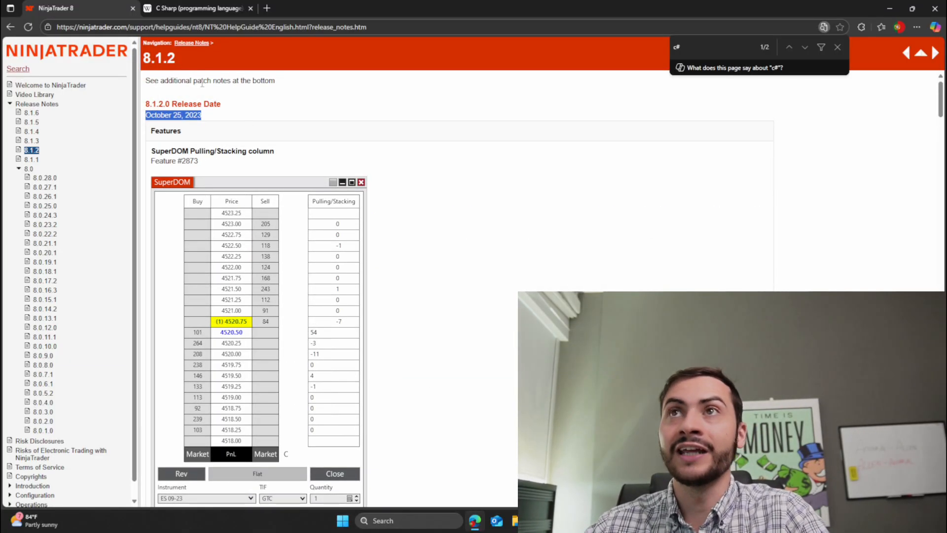
left_click(197, 8)
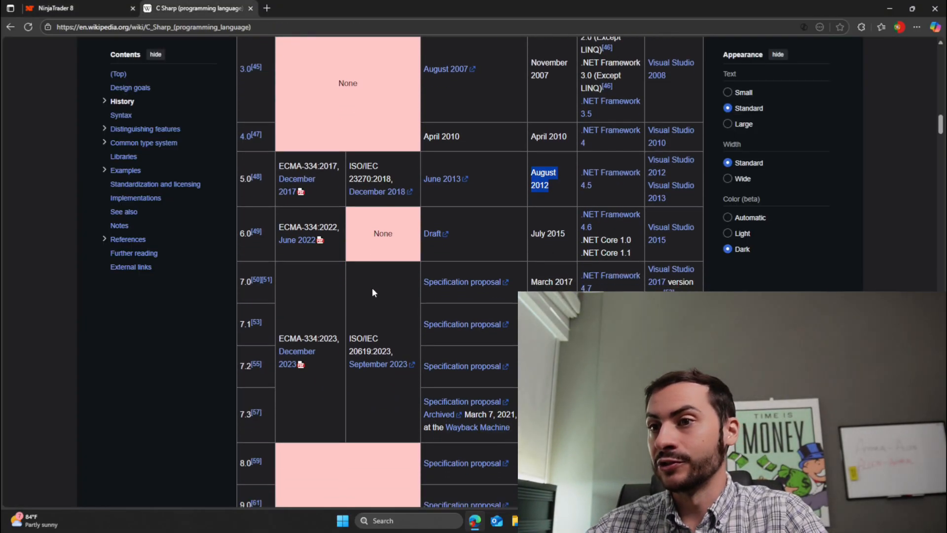
scroll("down", 3)
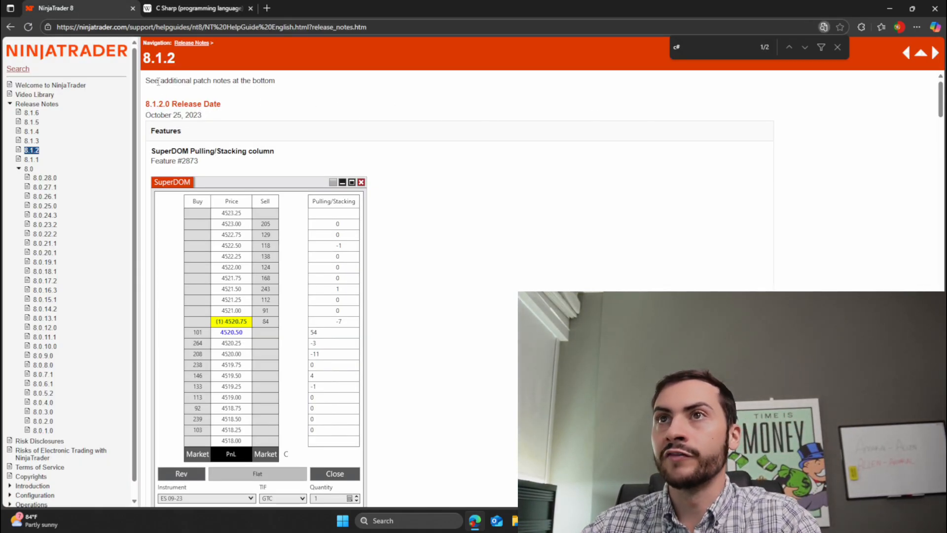
left_click_drag(145, 80, 221, 104)
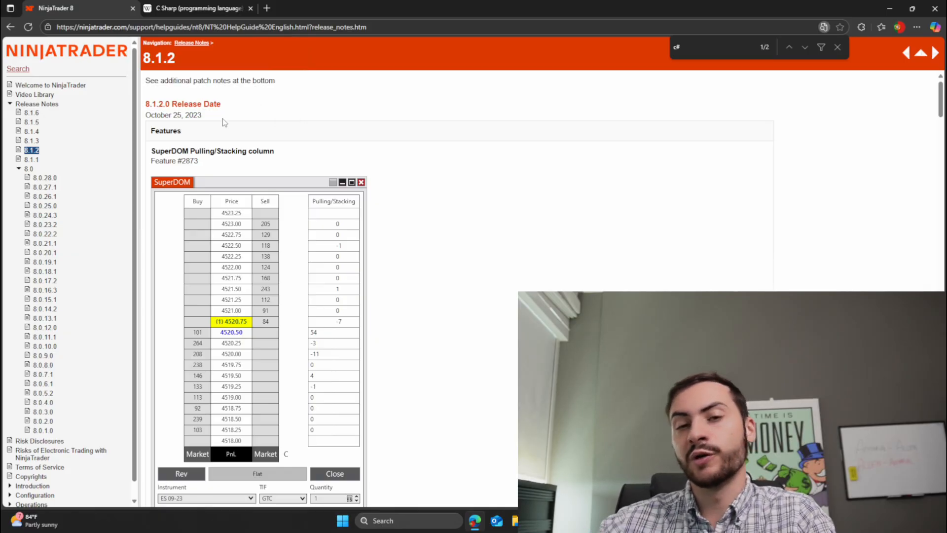
left_click_drag(147, 103, 201, 119)
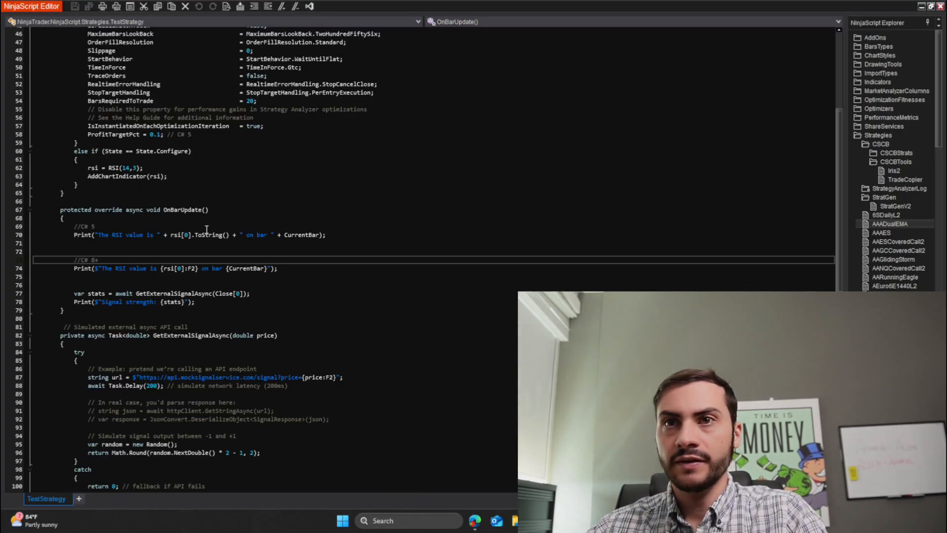
- Scroll TestStrategy from the top to the OnBarUpdate signature with its async modifier
scroll("up", 3)
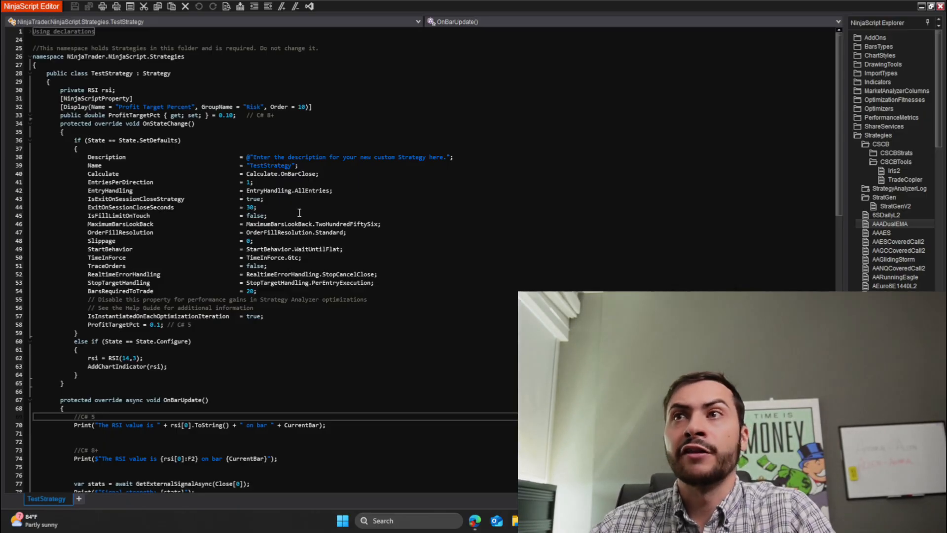
scroll("down", 3)
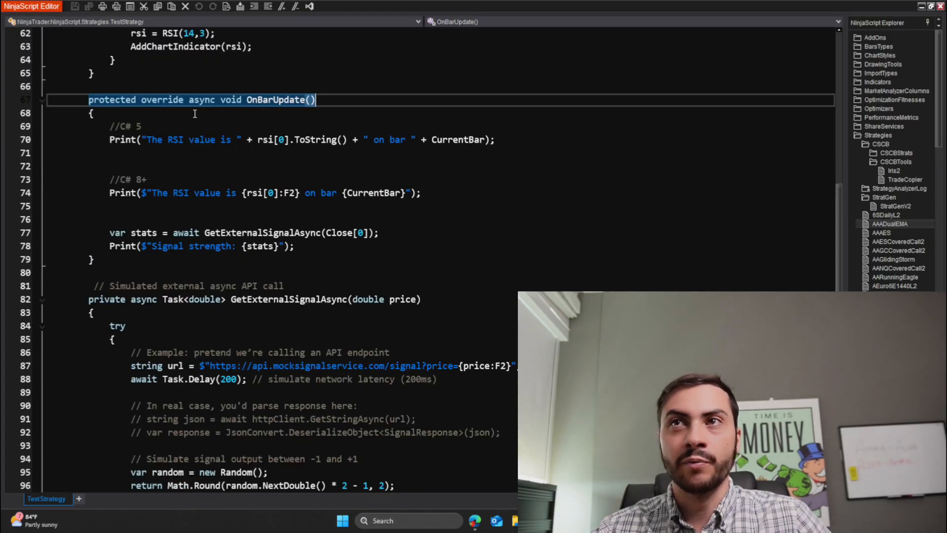
left_click(212, 7)
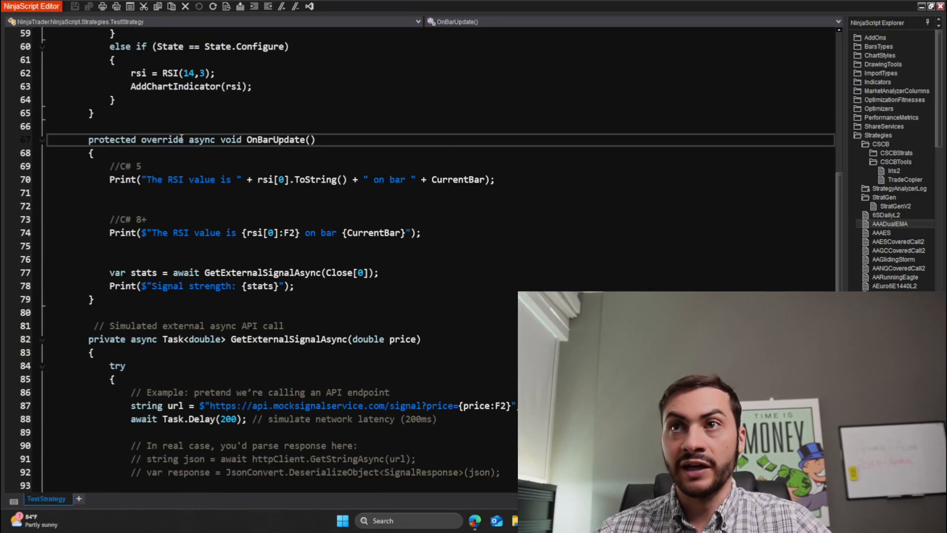
scroll("down", 3)
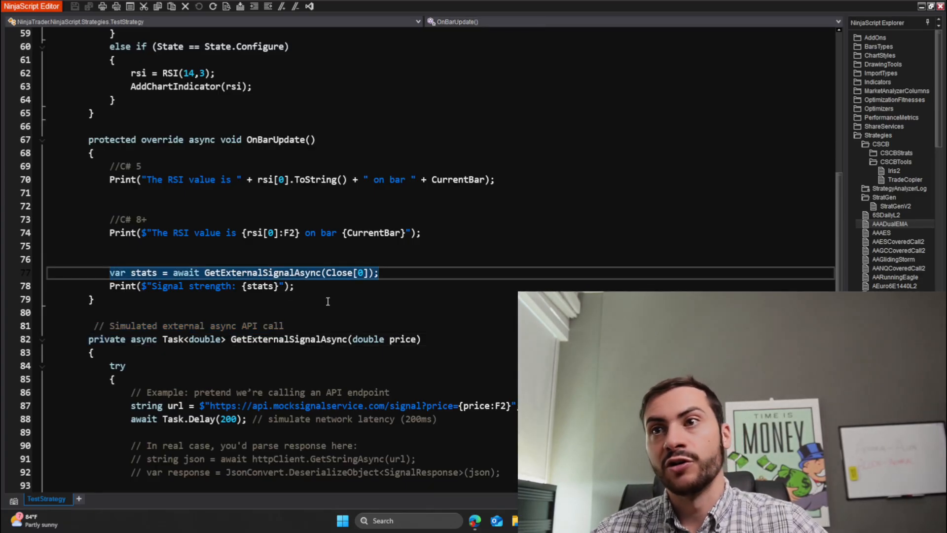
scroll("down", 3)
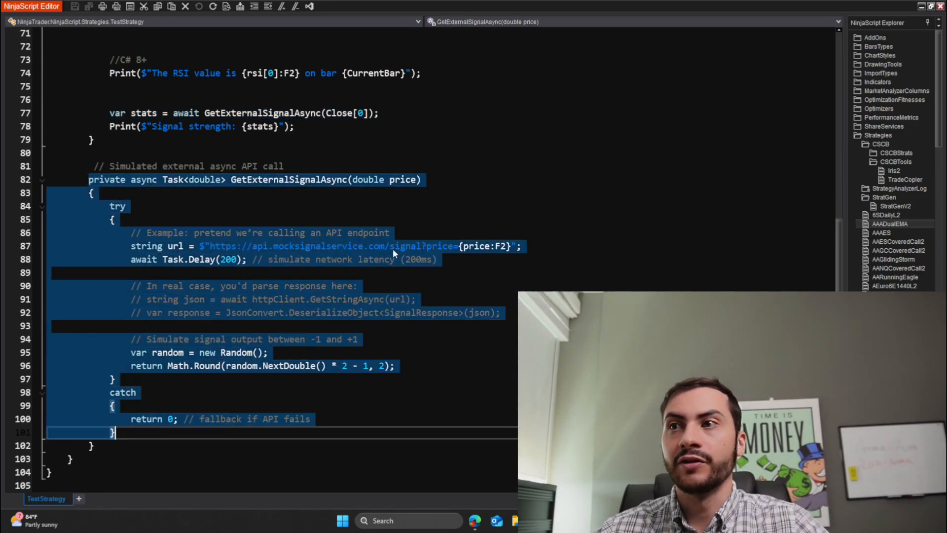
left_click(375, 246)
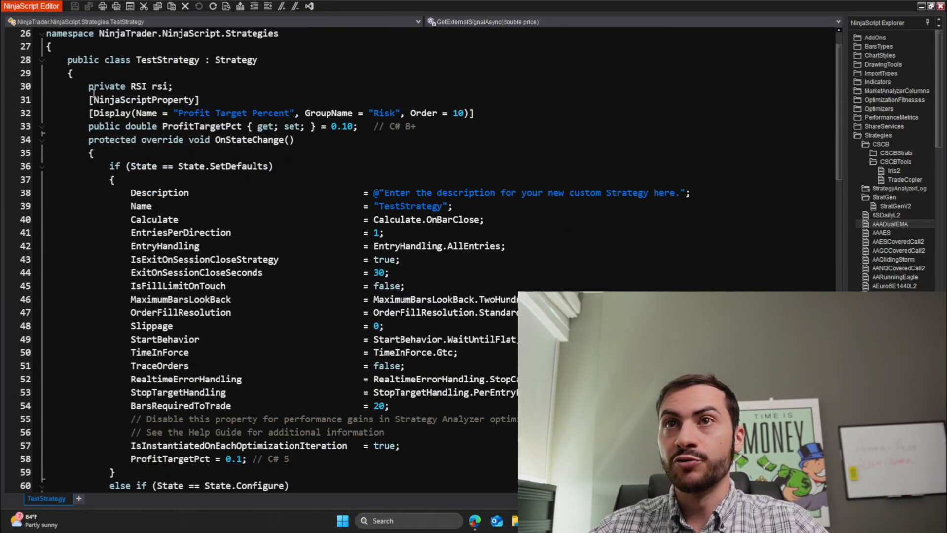
left_click_drag(88, 86, 295, 139)
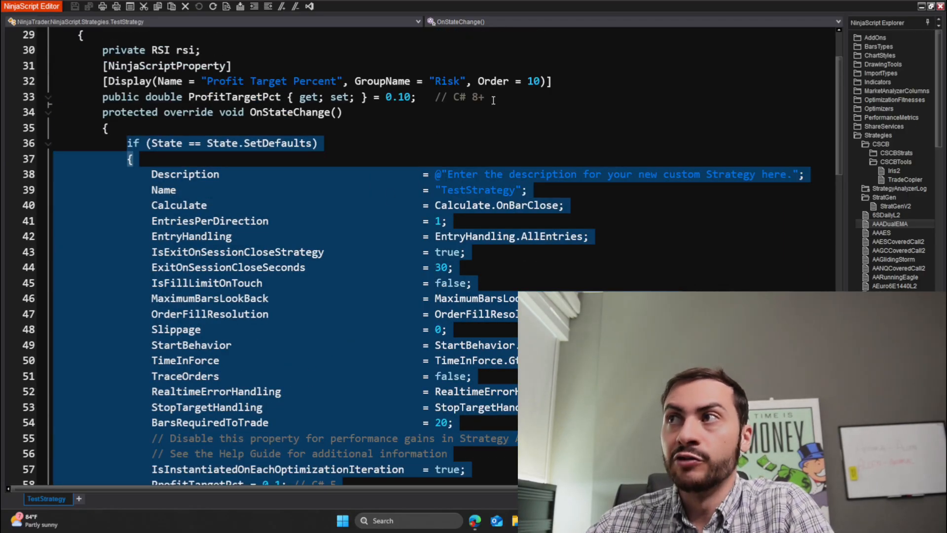
left_click(416, 97)
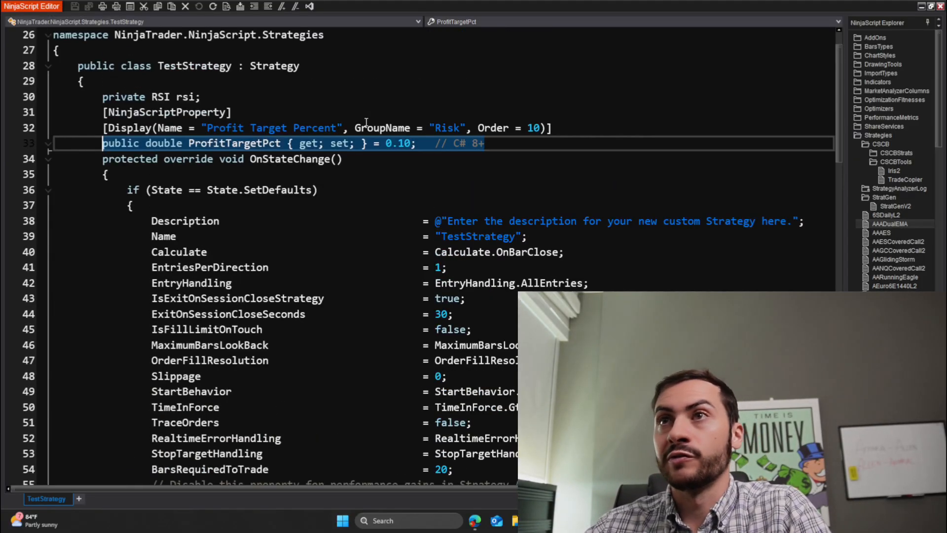
scroll("down", 3)
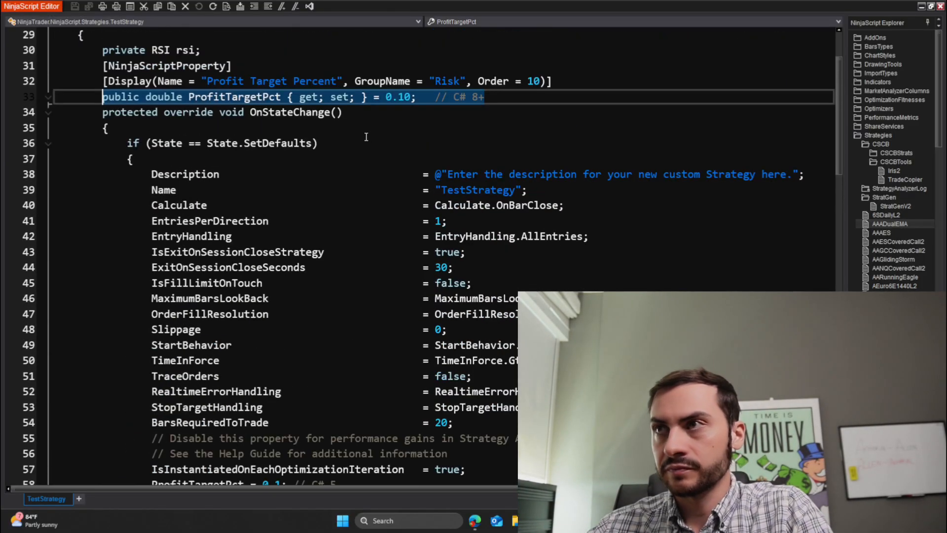
scroll("down", 3)
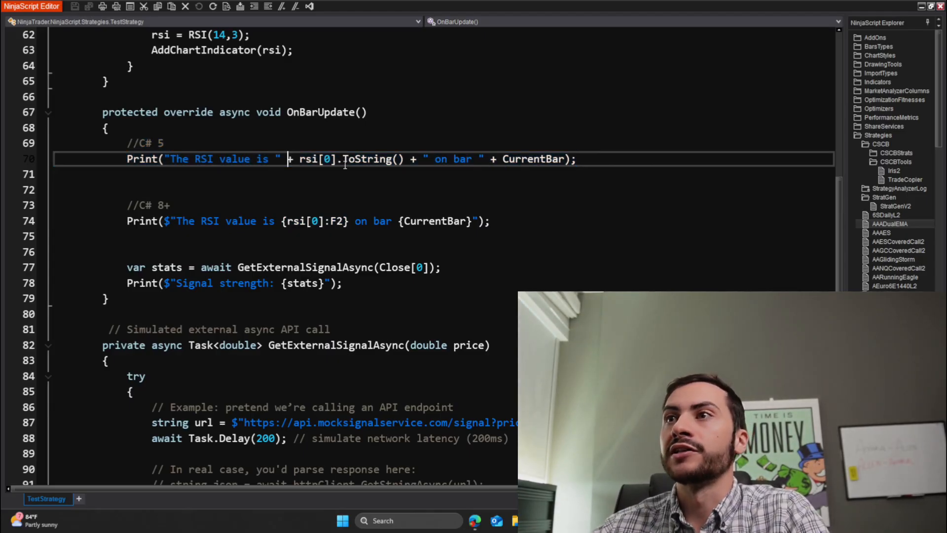
mouse_move(382, 159)
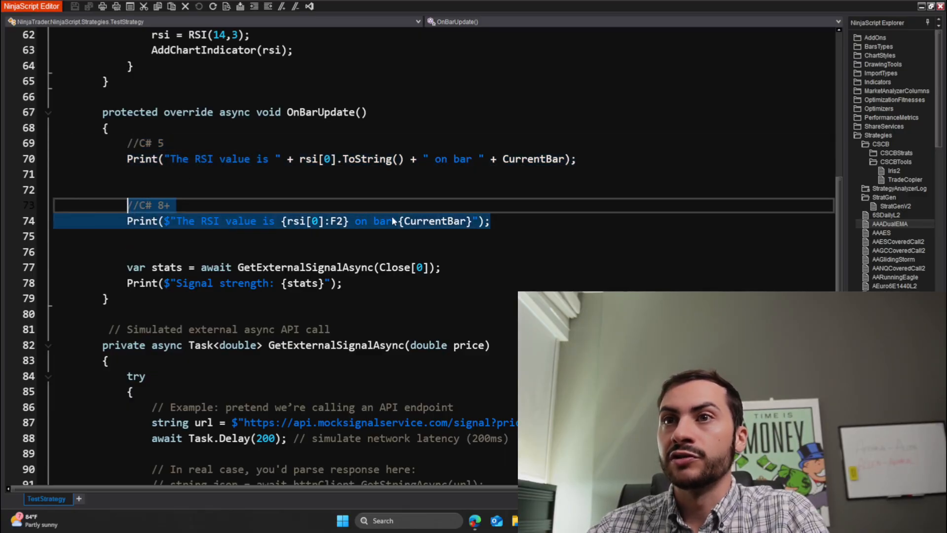
left_click(300, 220)
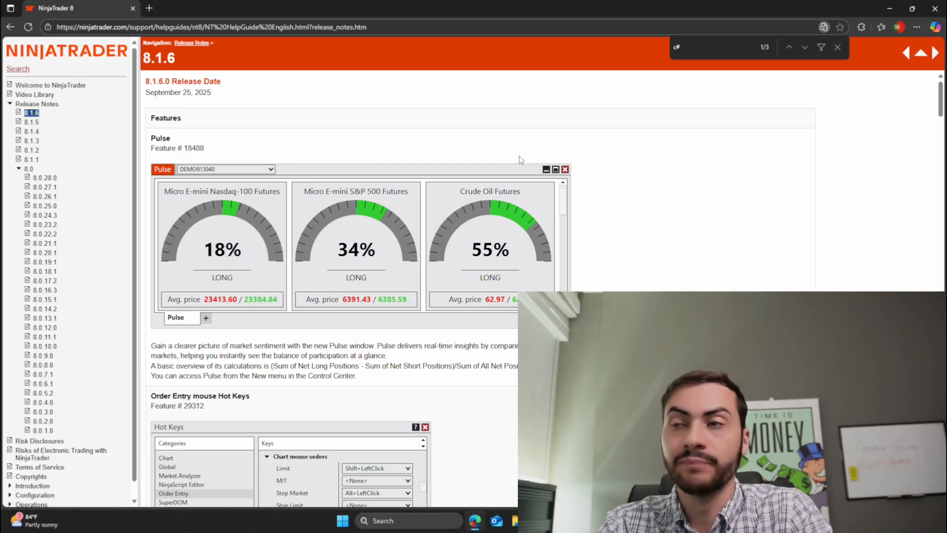
- Scroll the 8.1.6 features list down to the NinjaScript access for Volume Profile entry
scroll("down", 3)
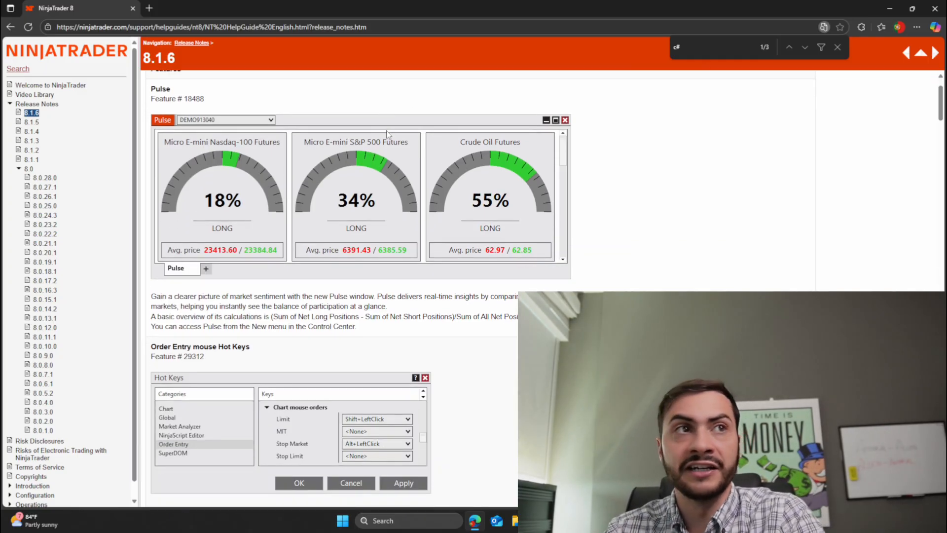
scroll("down", 3)
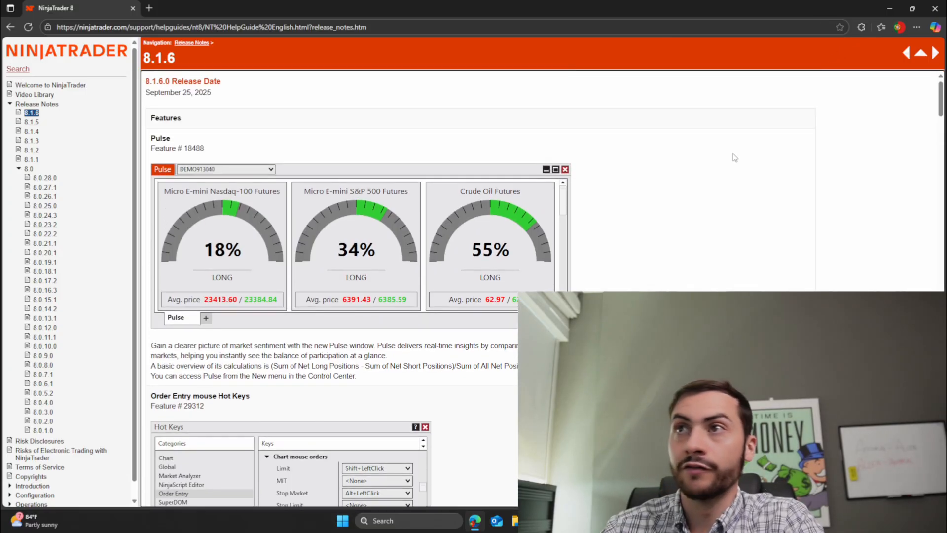
mouse_move(610, 141)
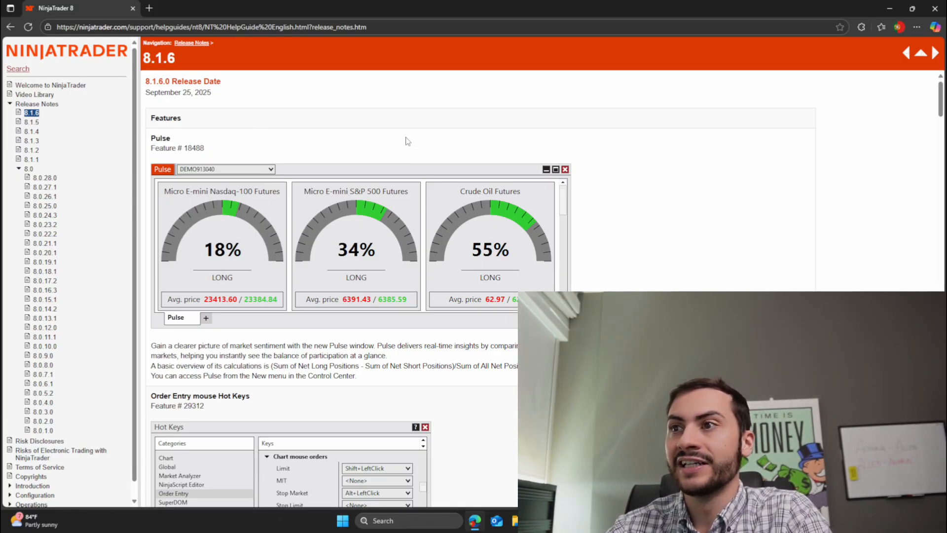
mouse_move(403, 140)
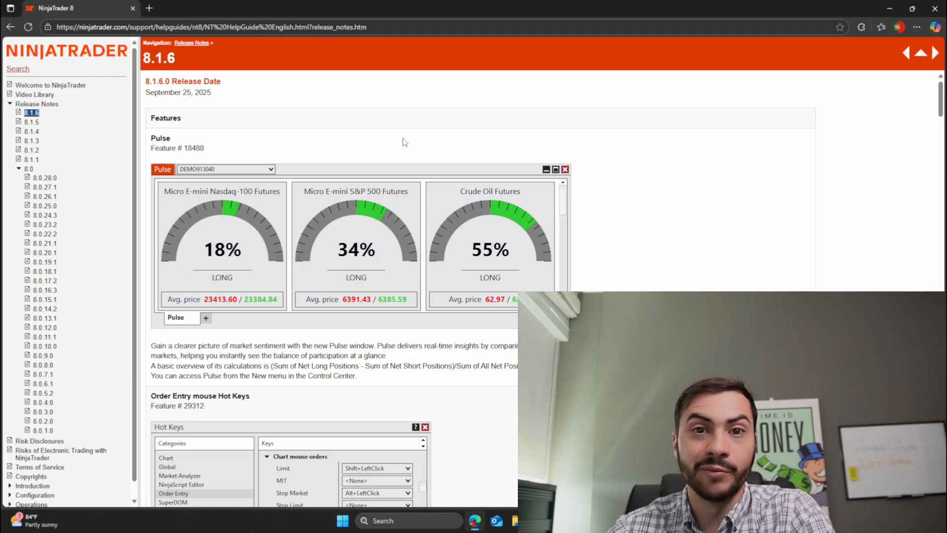
scroll("down", 3)
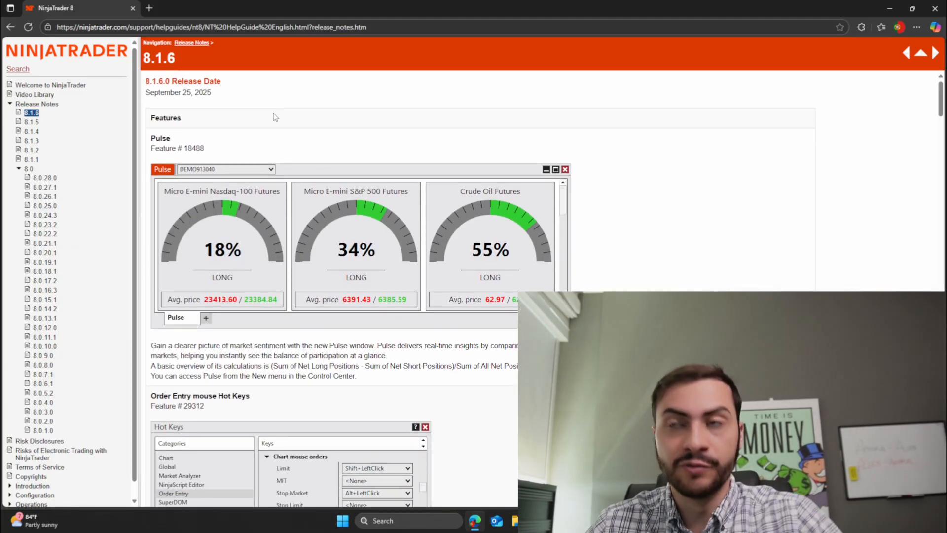
scroll("down", 3)
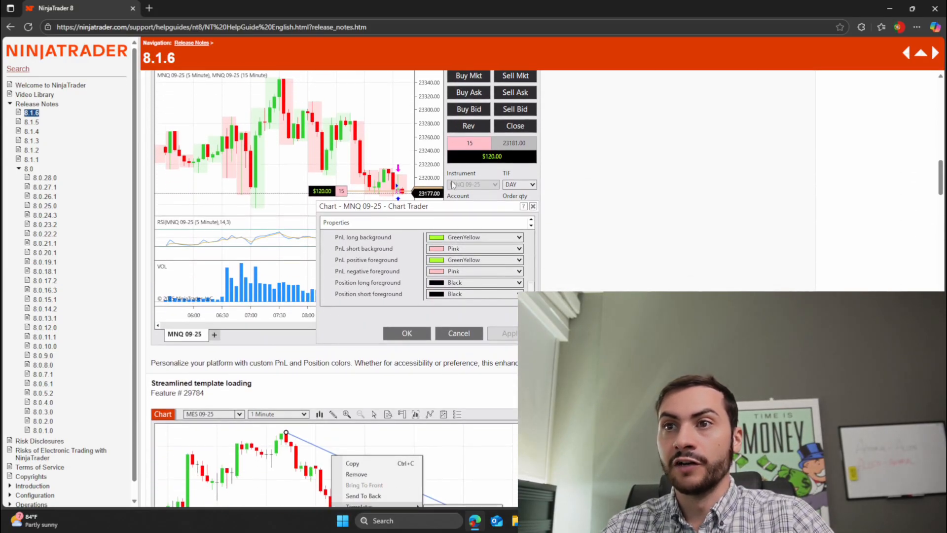
scroll("down", 3)
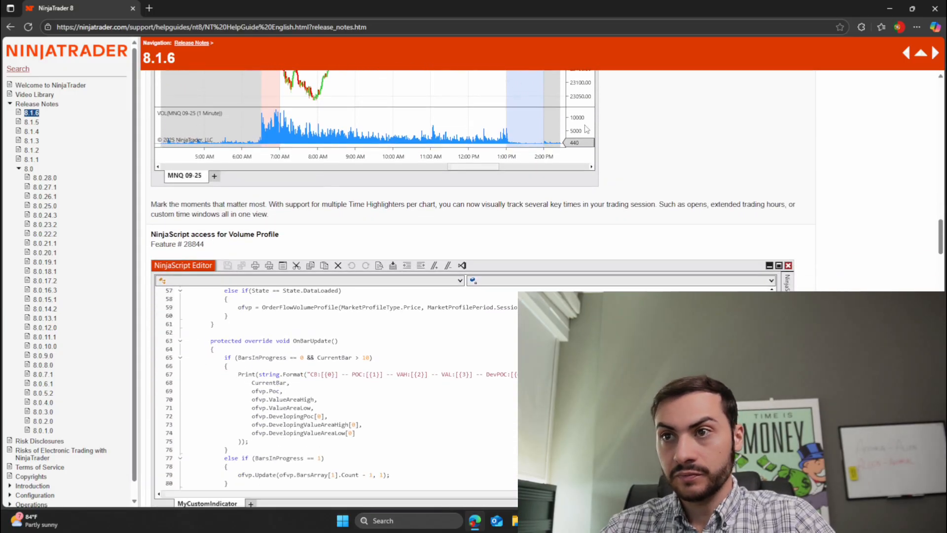
- Read the Volume Profile code sample enlarged, continuing to the Trade Detector Alerts feature
scroll("down", 3)
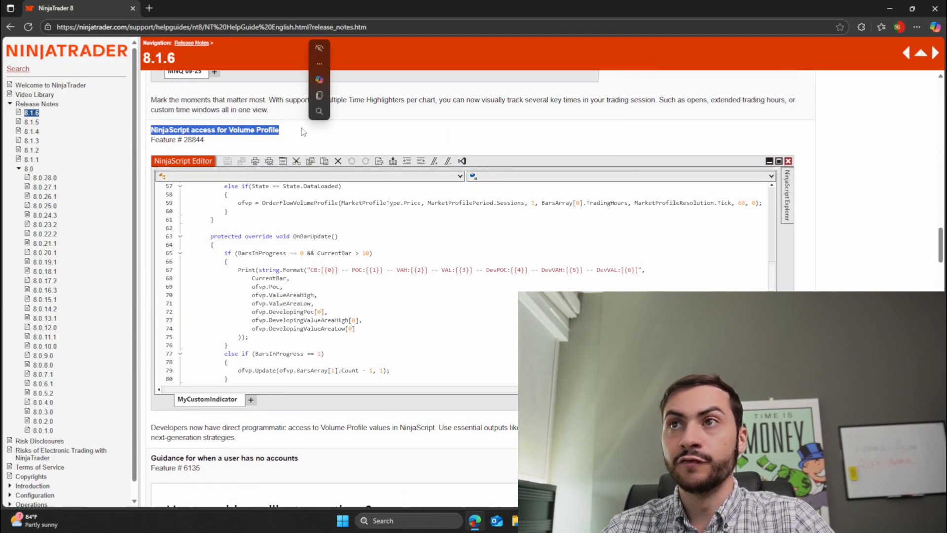
scroll("down", 3)
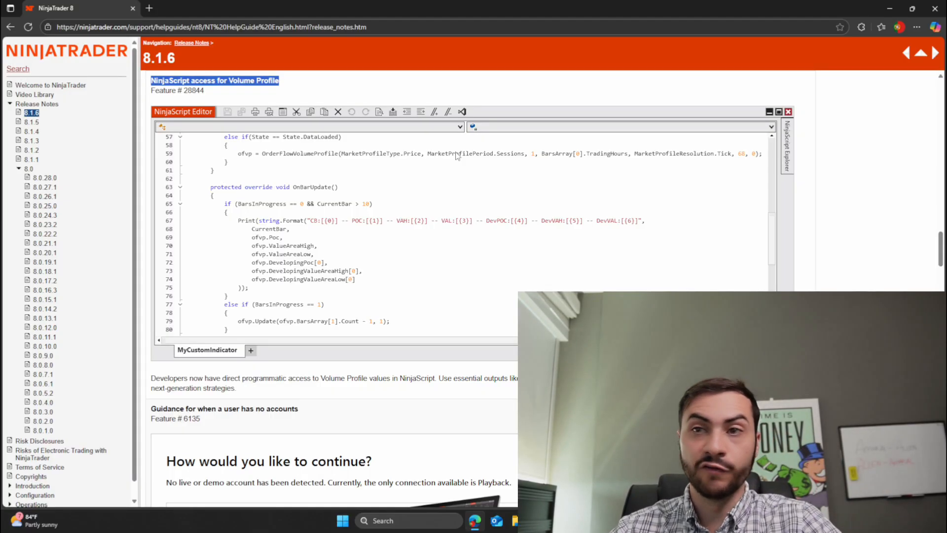
scroll("down", 3)
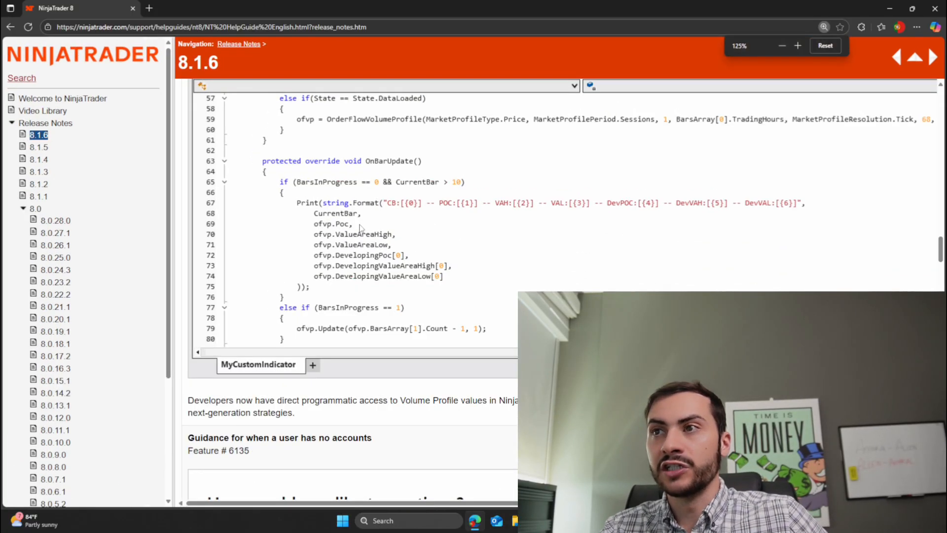
scroll("down", 3)
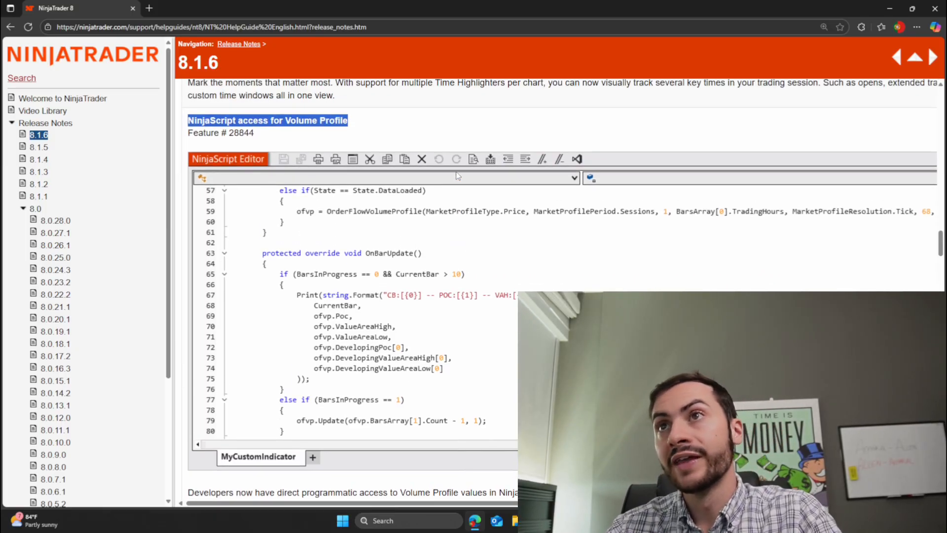
scroll("down", 3)
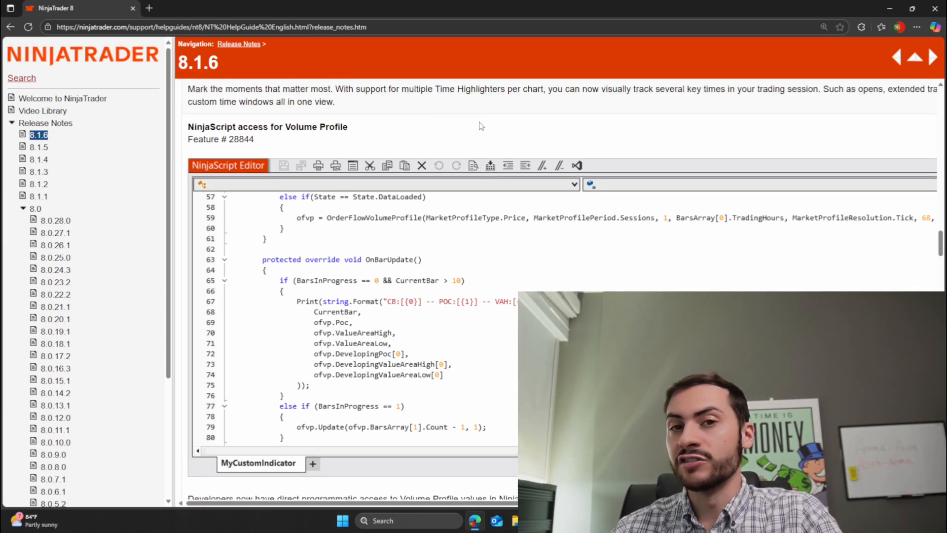
mouse_move(387, 133)
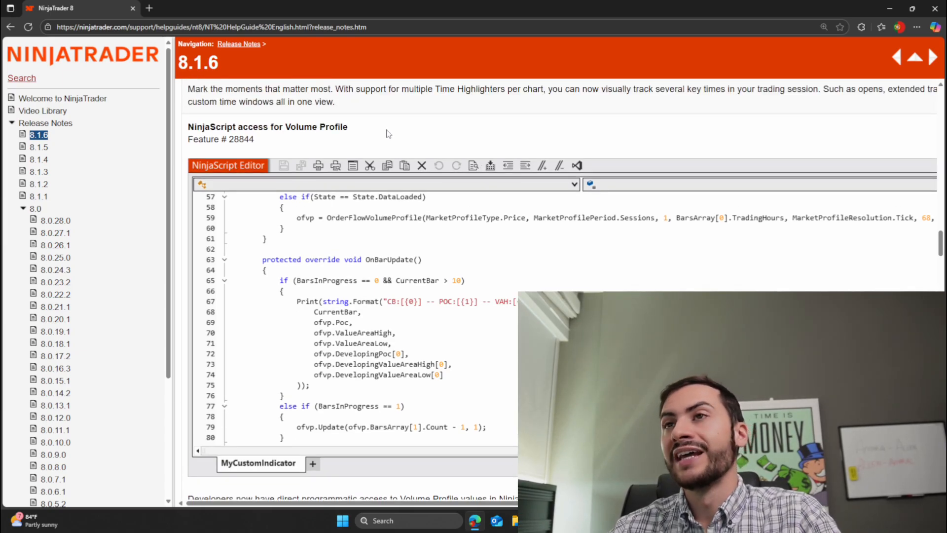
mouse_move(393, 143)
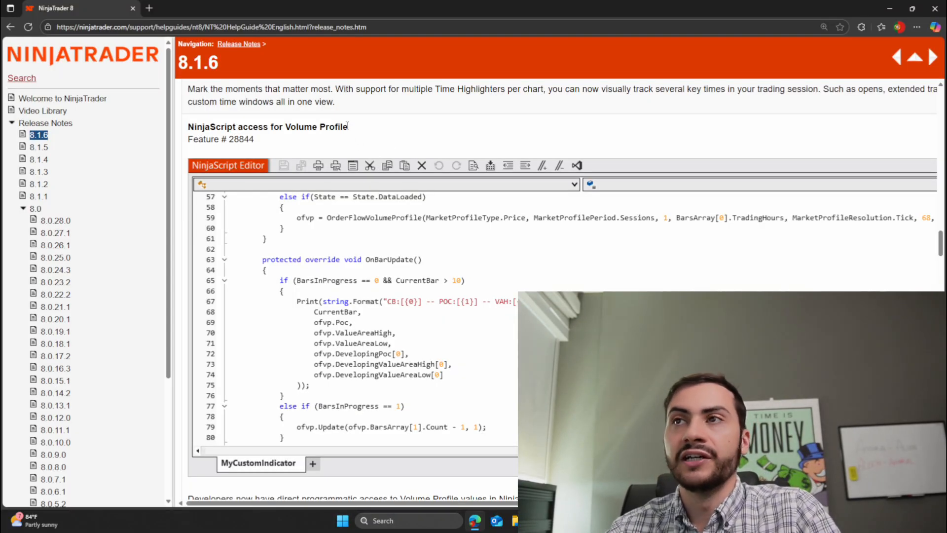
mouse_move(350, 128)
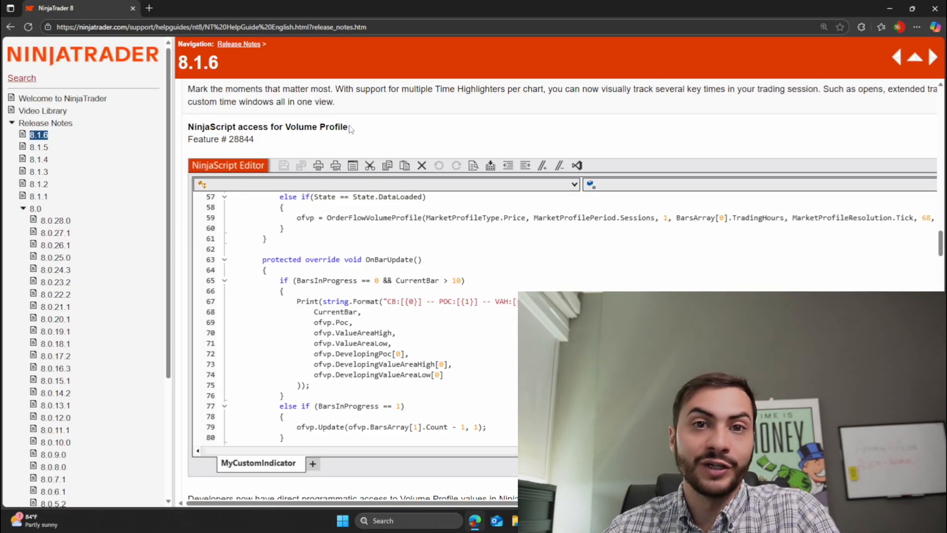
double_click(267, 127)
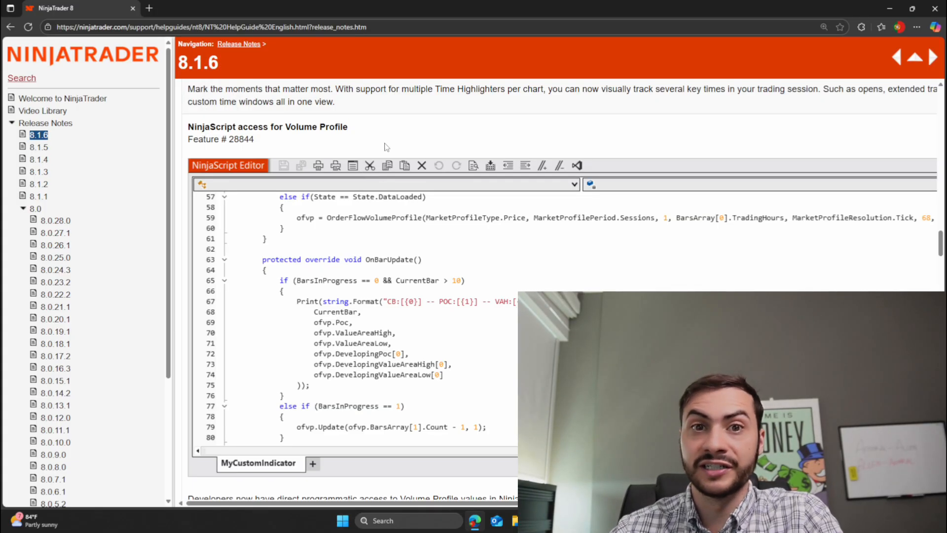
scroll("down", 3)
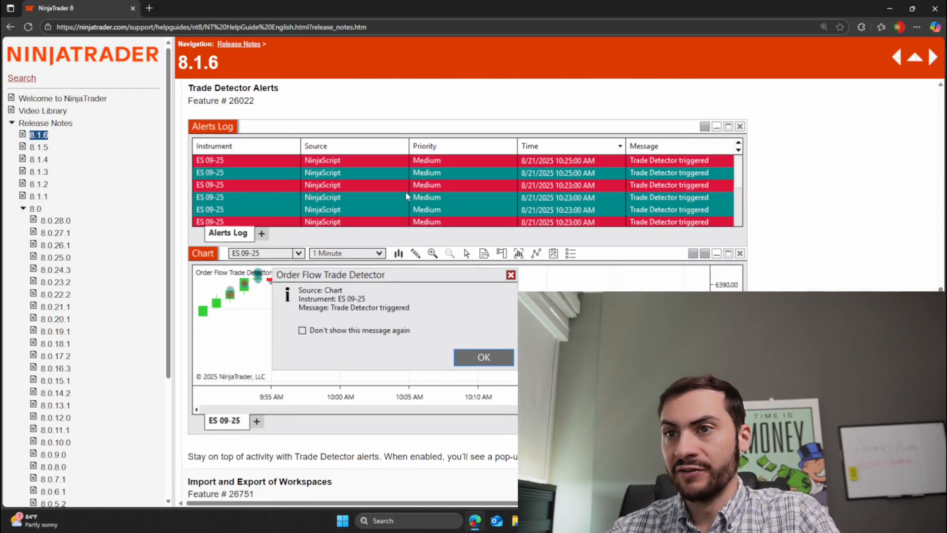
scroll("down", 3)
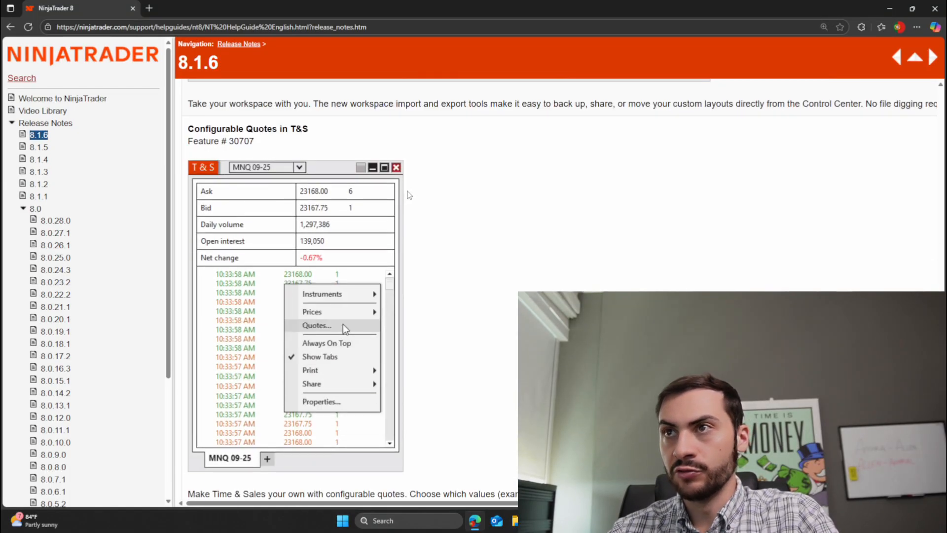
scroll("down", 3)
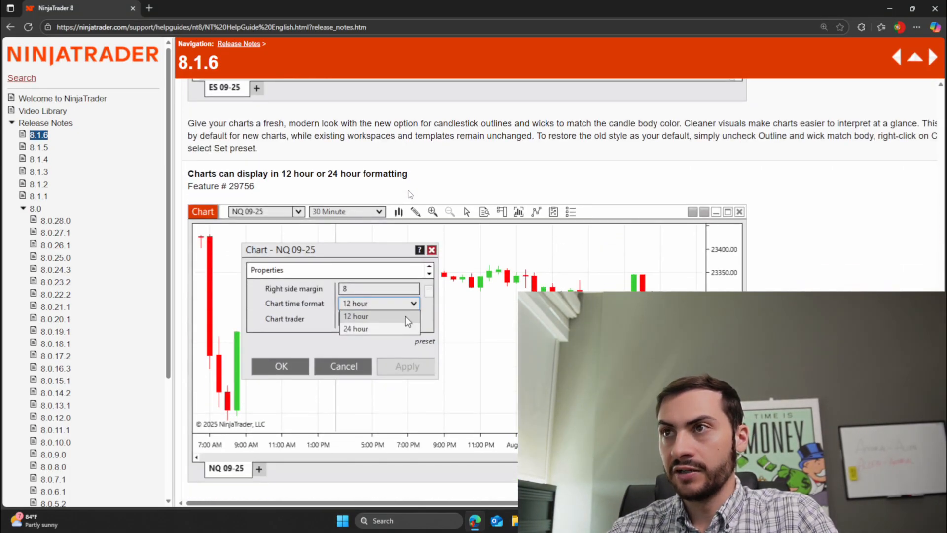
scroll("down", 3)
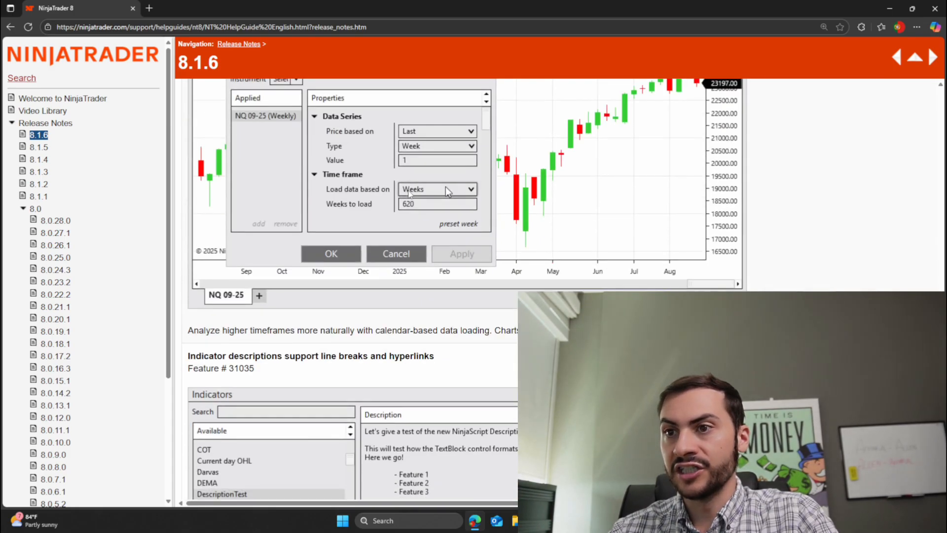
scroll("down", 3)
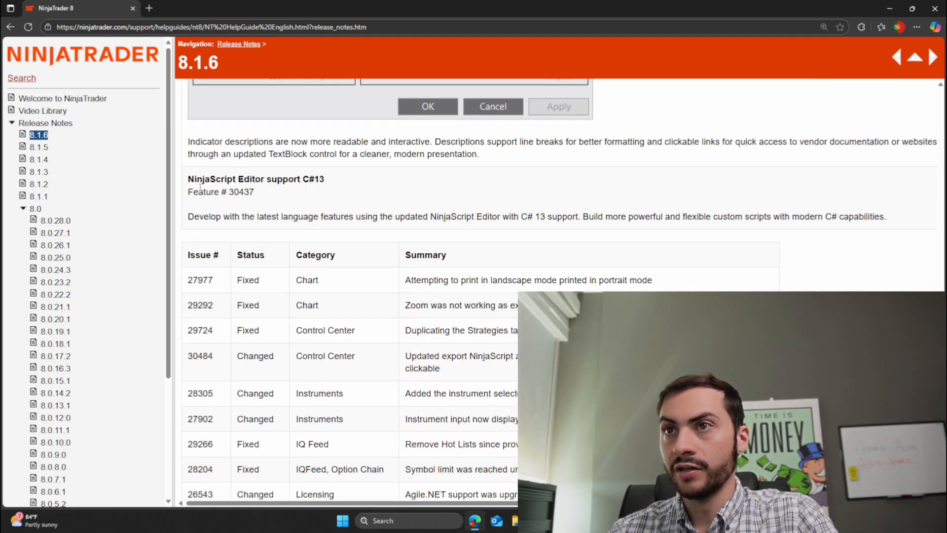
double_click(256, 178)
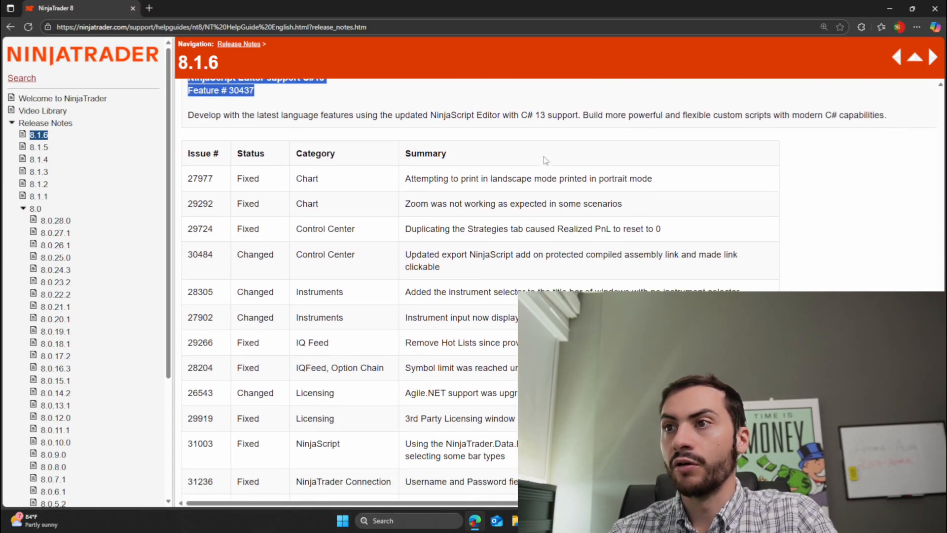
scroll("down", 3)
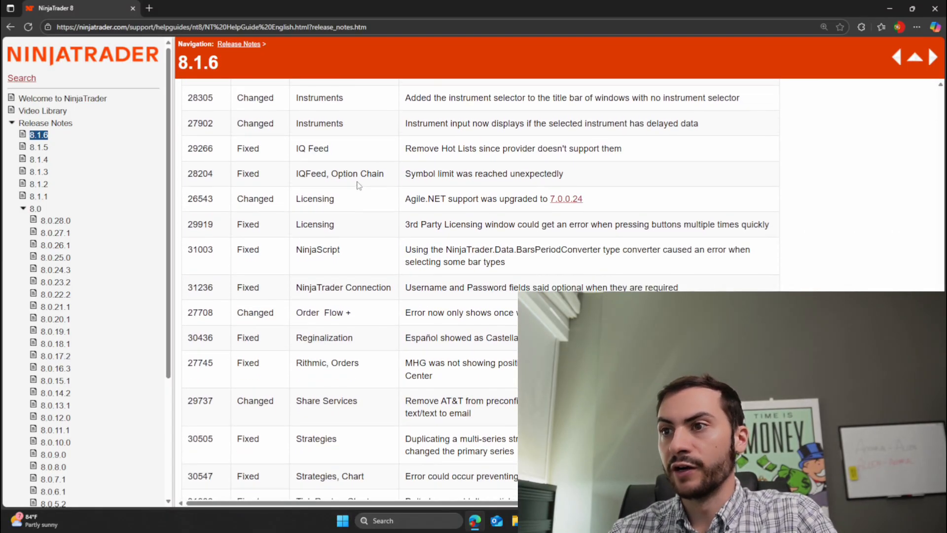
scroll("down", 3)
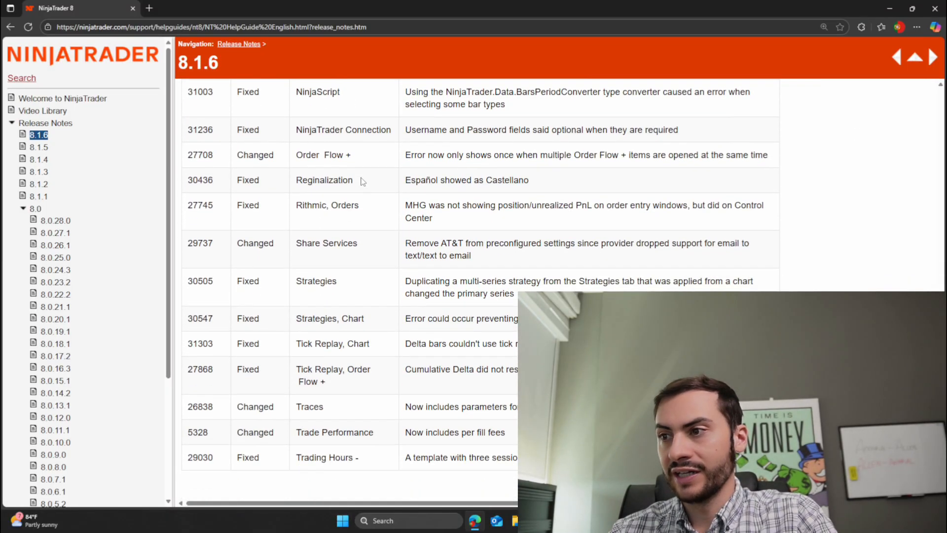
scroll("right", 3)
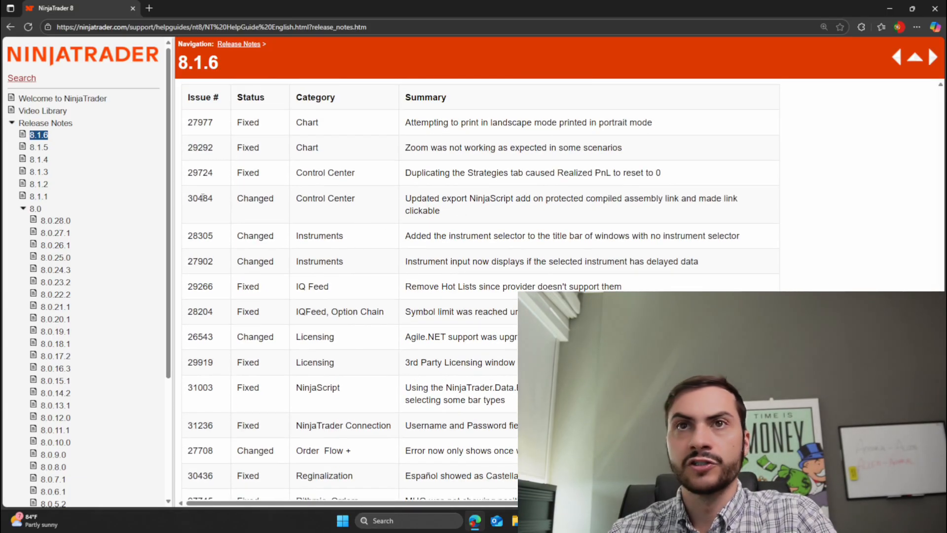
- Read the 8.1.5 features down to 'Ignore errors and no alert on strategy'
left_click(38, 147)
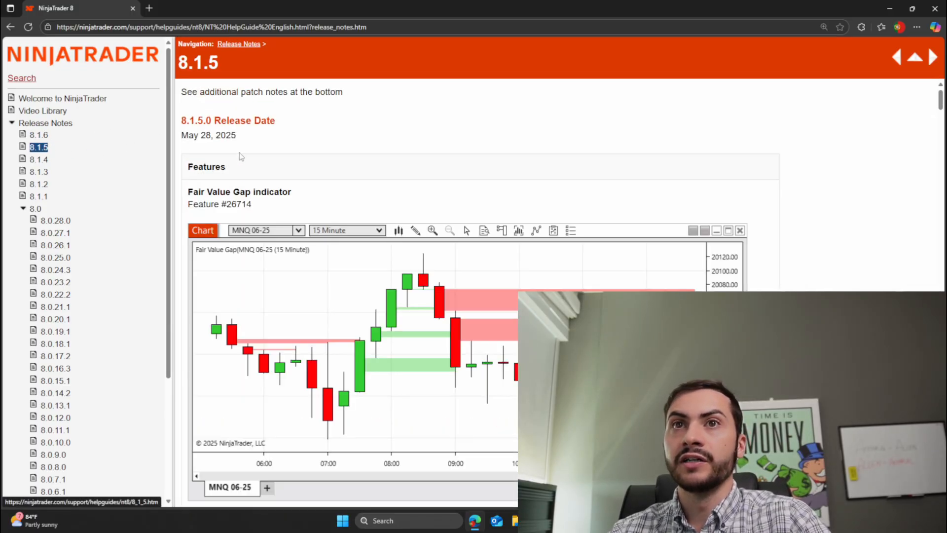
scroll("down", 3)
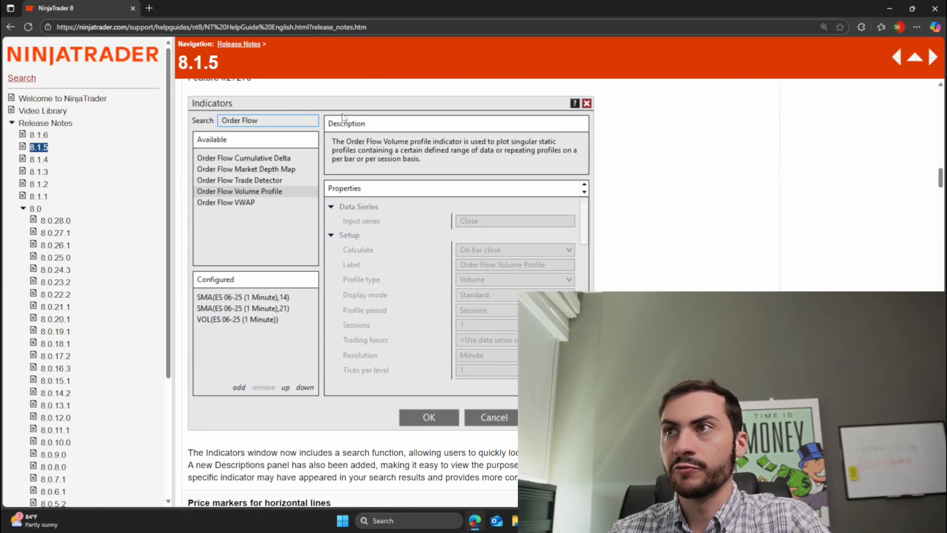
scroll("down", 3)
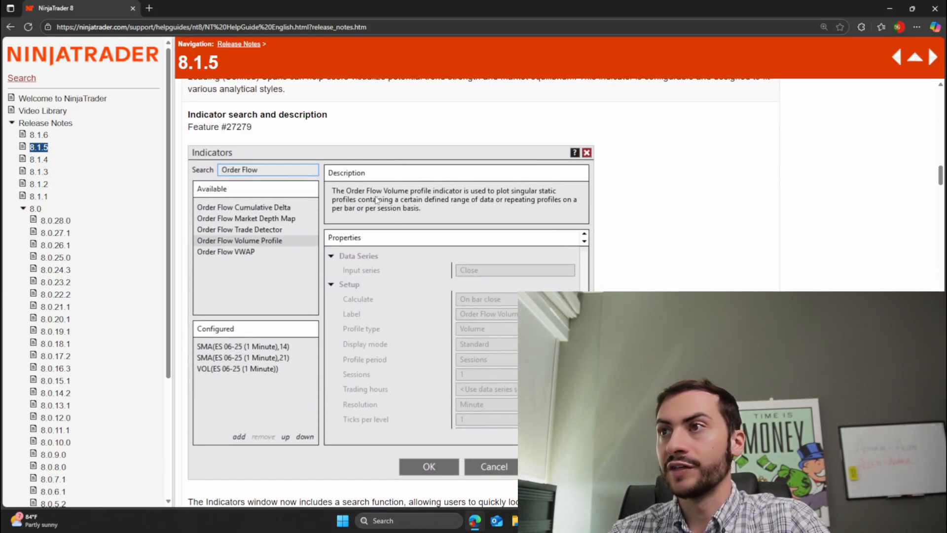
scroll("down", 3)
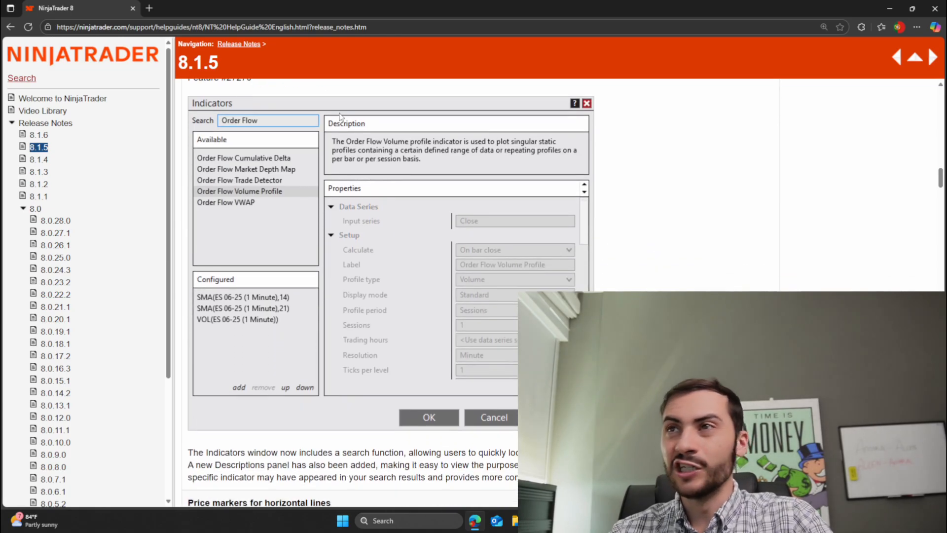
scroll("down", 3)
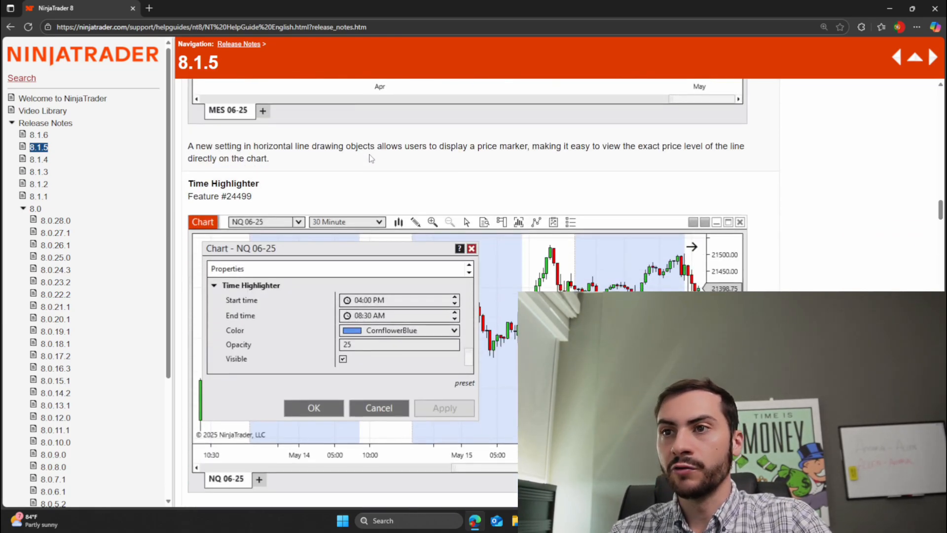
scroll("down", 3)
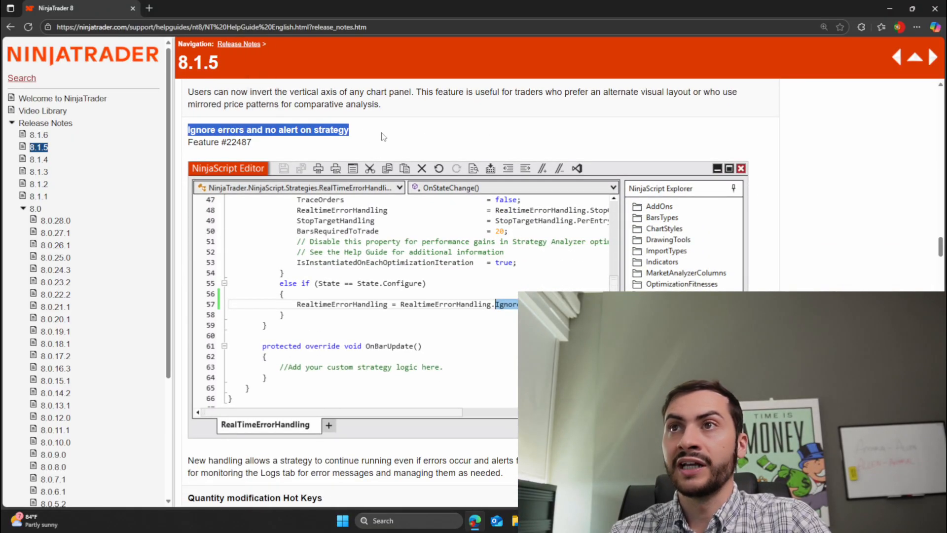
scroll("down", 3)
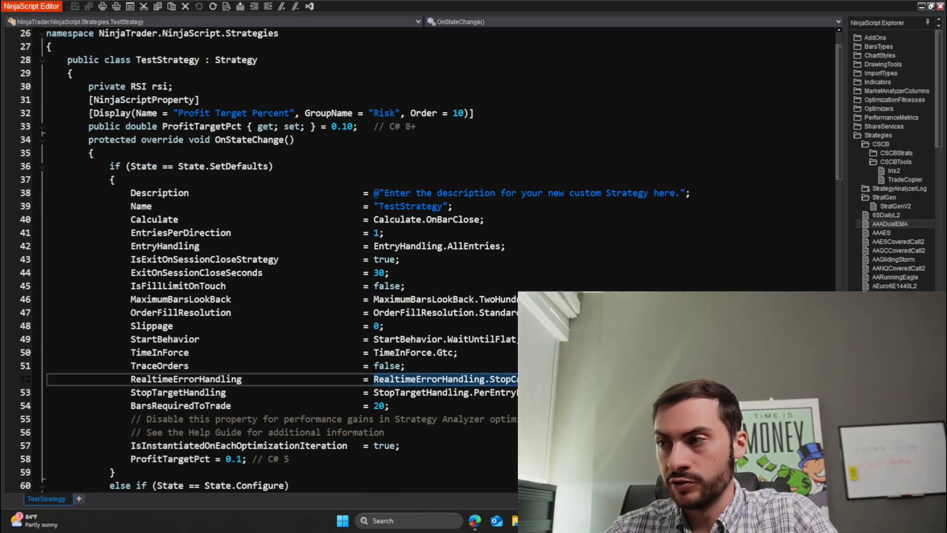
- Scroll to TestStrategy's RealtimeErrorHandling default line in the editor
scroll("down", 3)
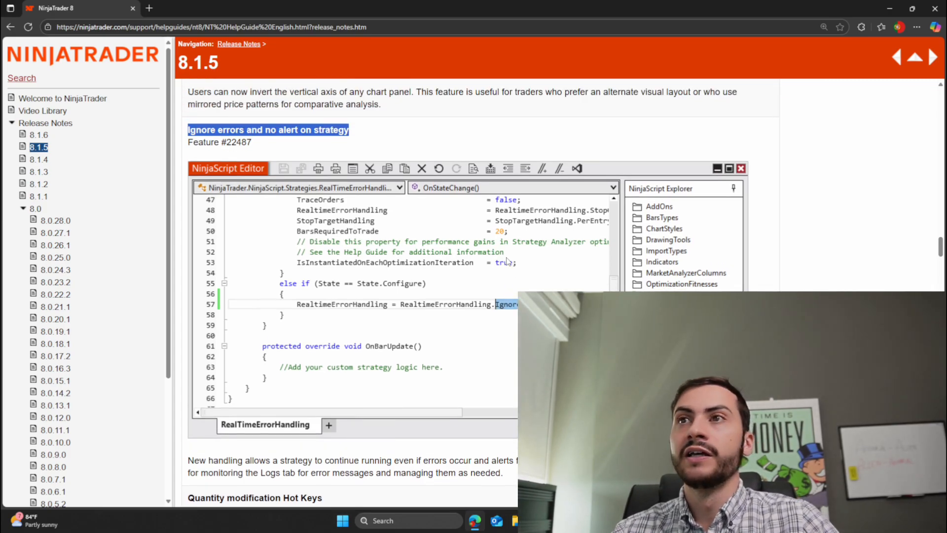
scroll("down", 3)
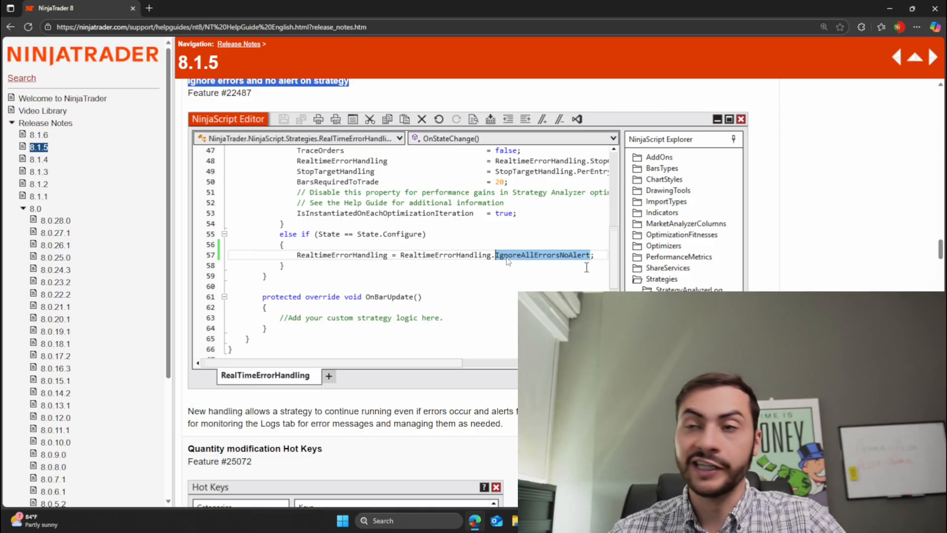
mouse_move(404, 260)
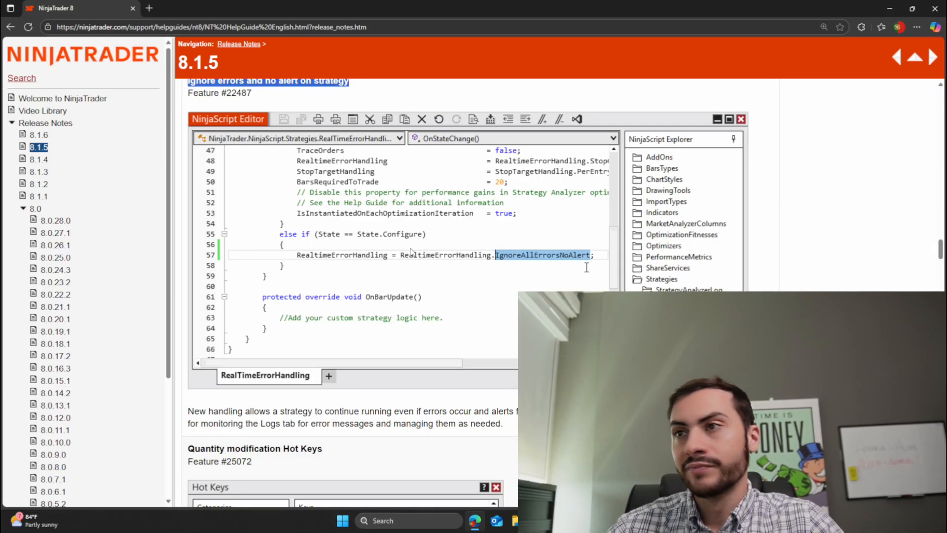
scroll("down", 3)
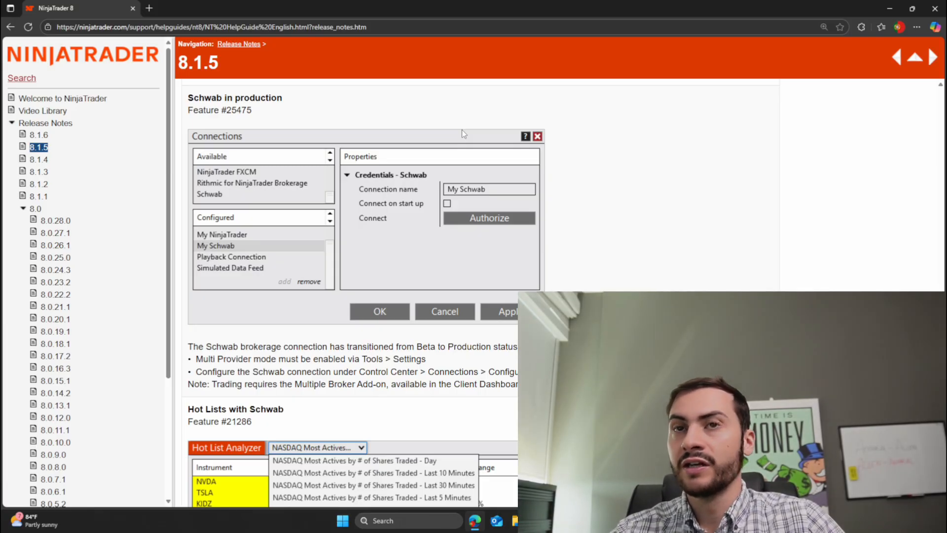
mouse_move(420, 125)
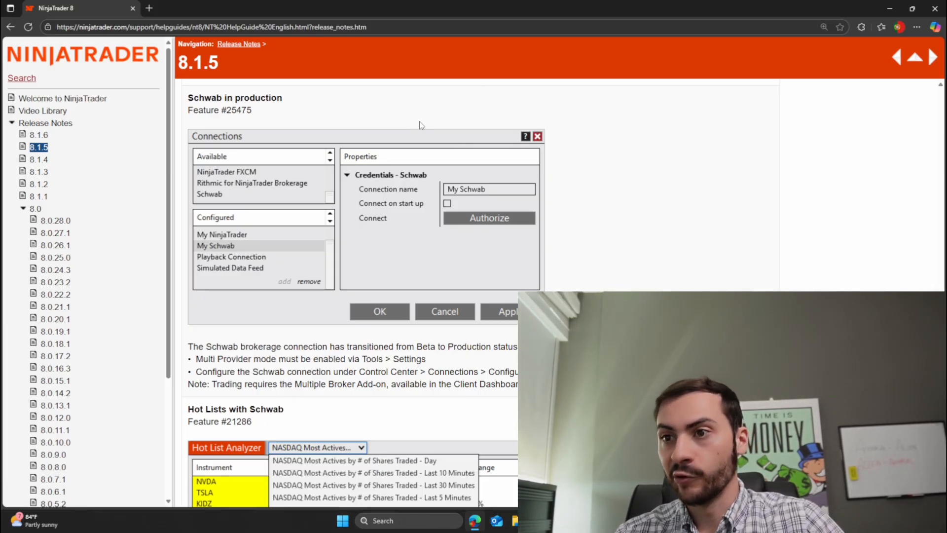
- Scroll past Schwab in production and Workspaces column into the 8.1.5 issues table's Schwab fixes
scroll("down", 3)
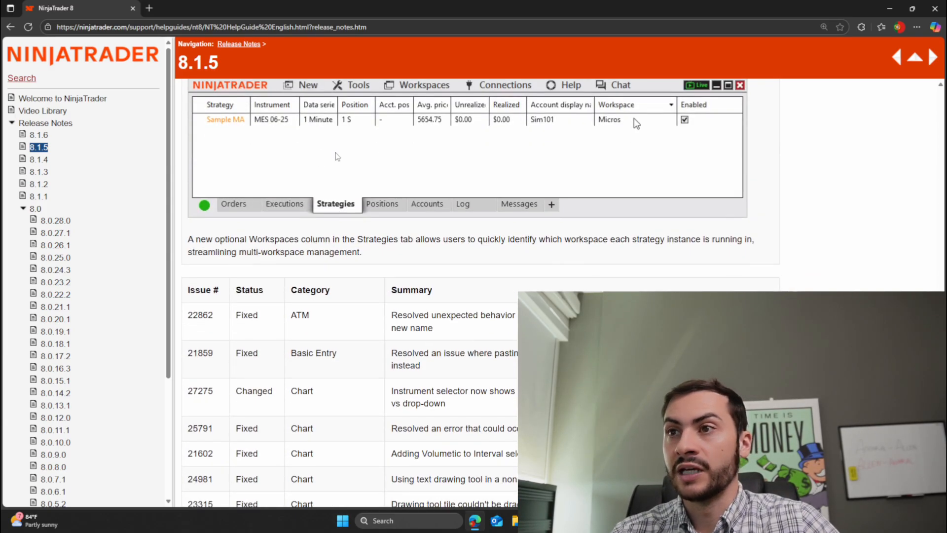
scroll("down", 3)
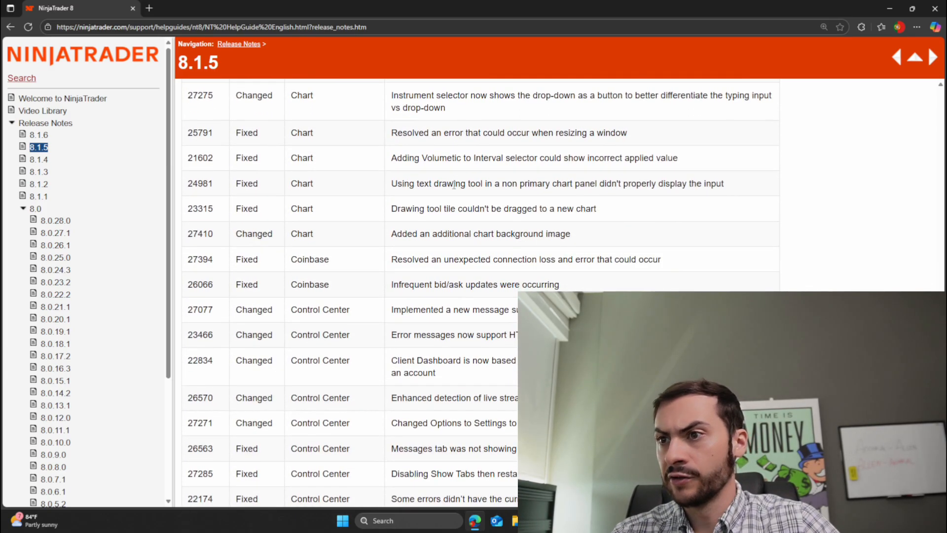
scroll("down", 3)
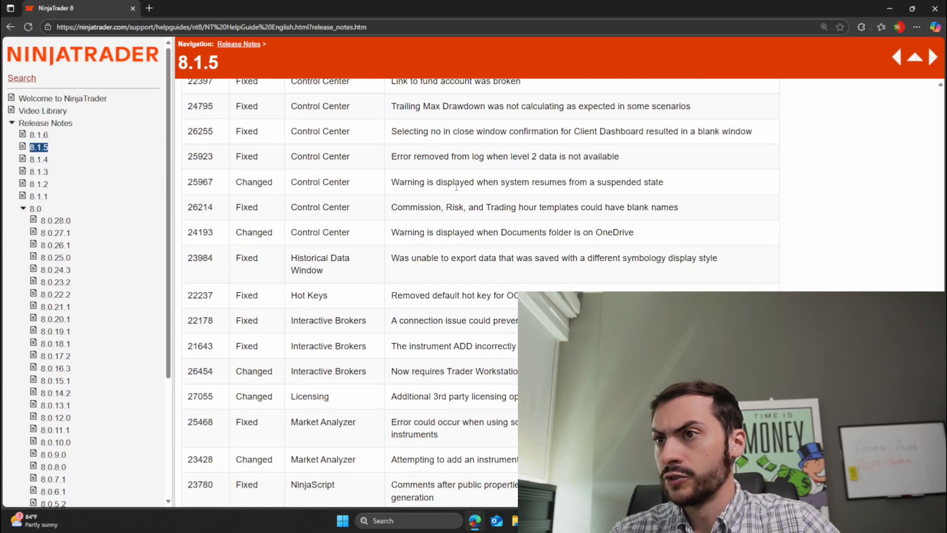
scroll("down", 3)
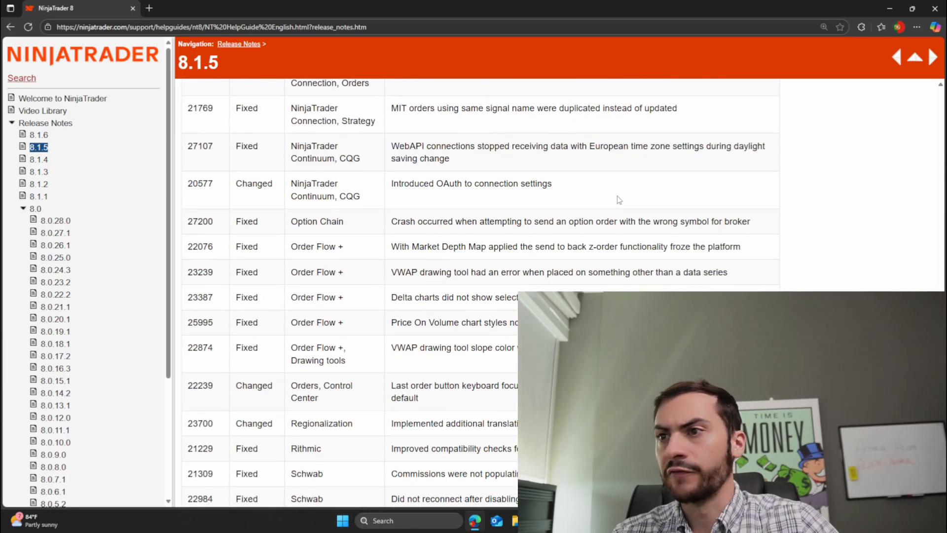
scroll("down", 3)
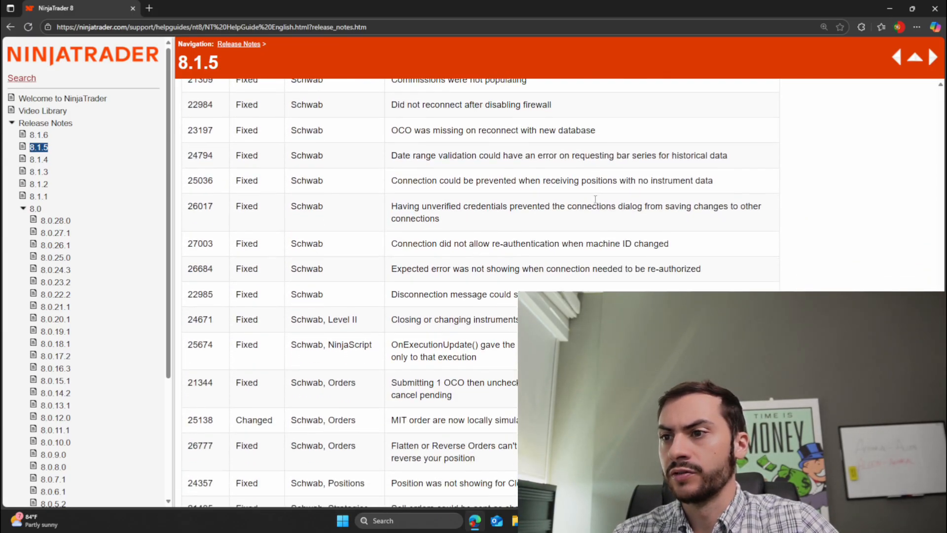
scroll("down", 3)
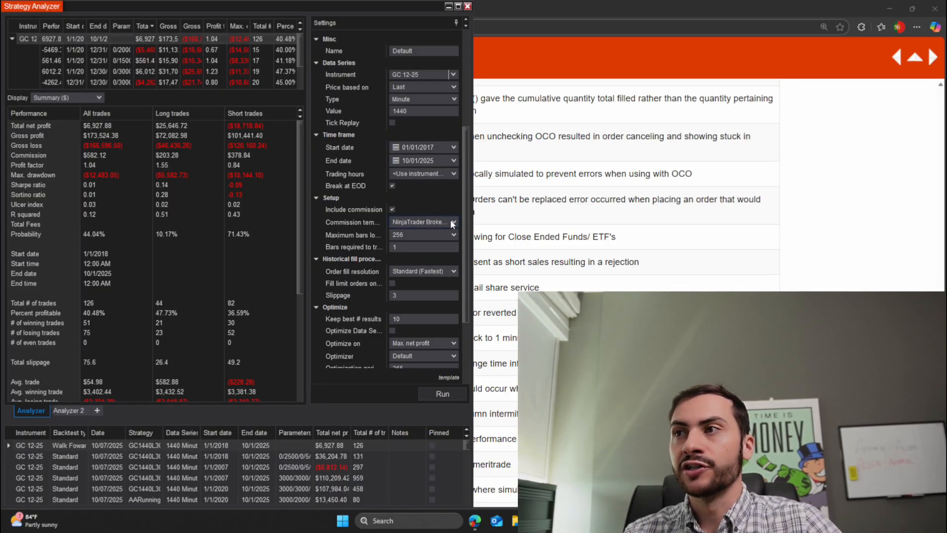
- Choose a NinjaTrader Brokerage commission template in Strategy Analyzer and review the remaining settings
left_click(453, 222)
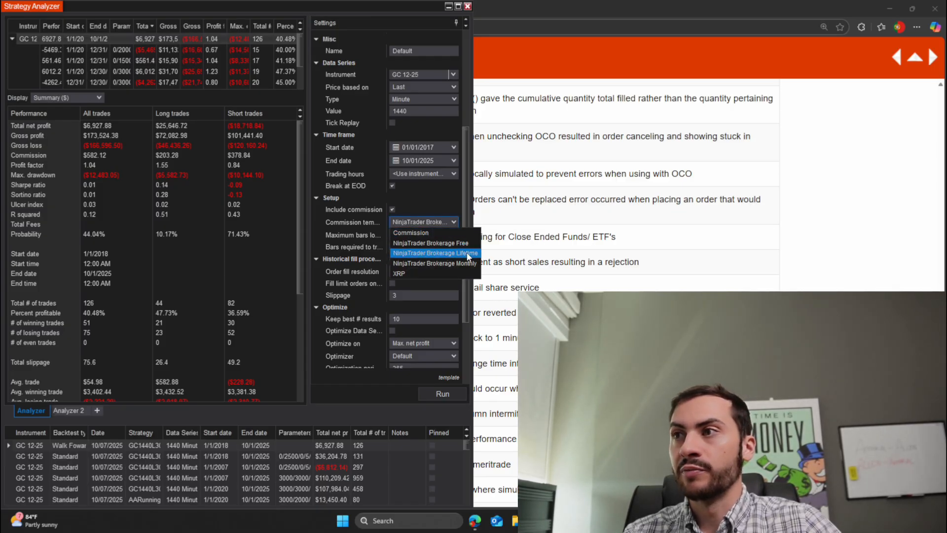
left_click(434, 252)
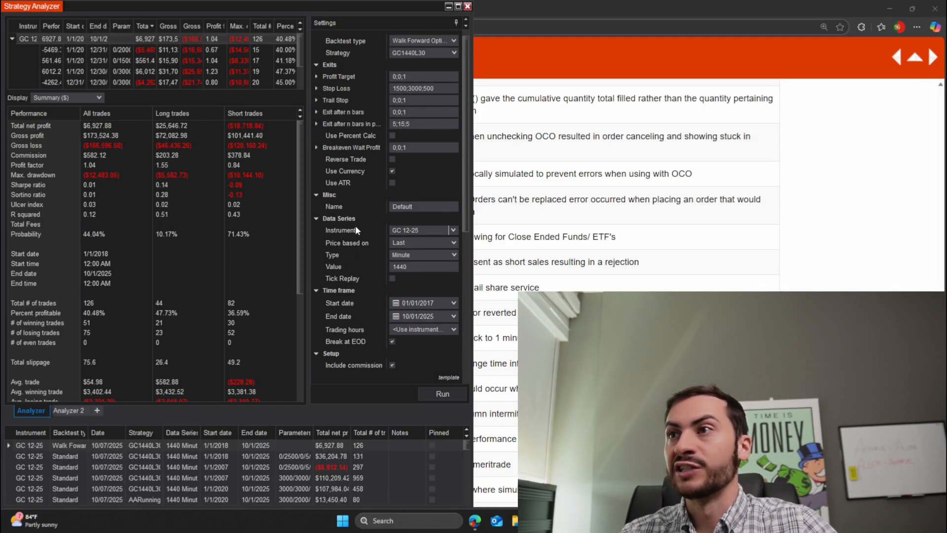
scroll("down", 3)
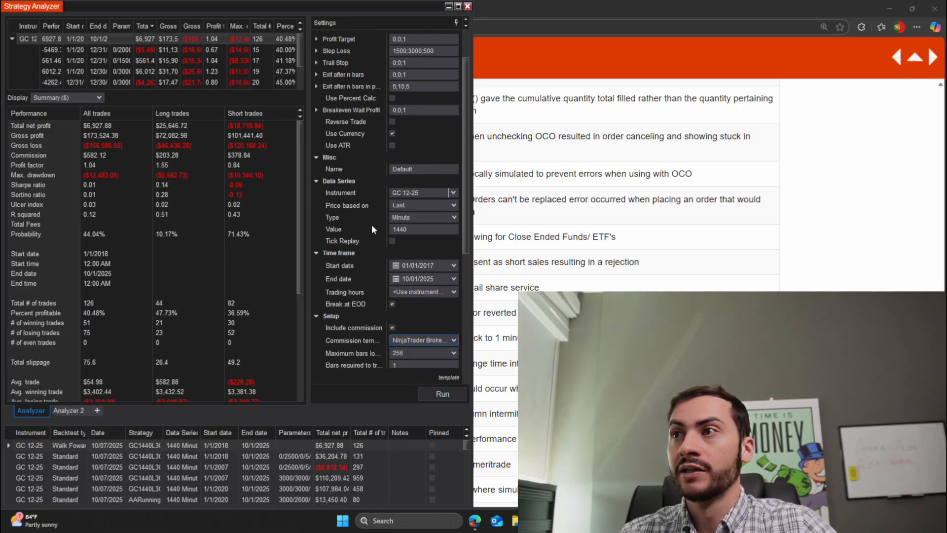
scroll("down", 3)
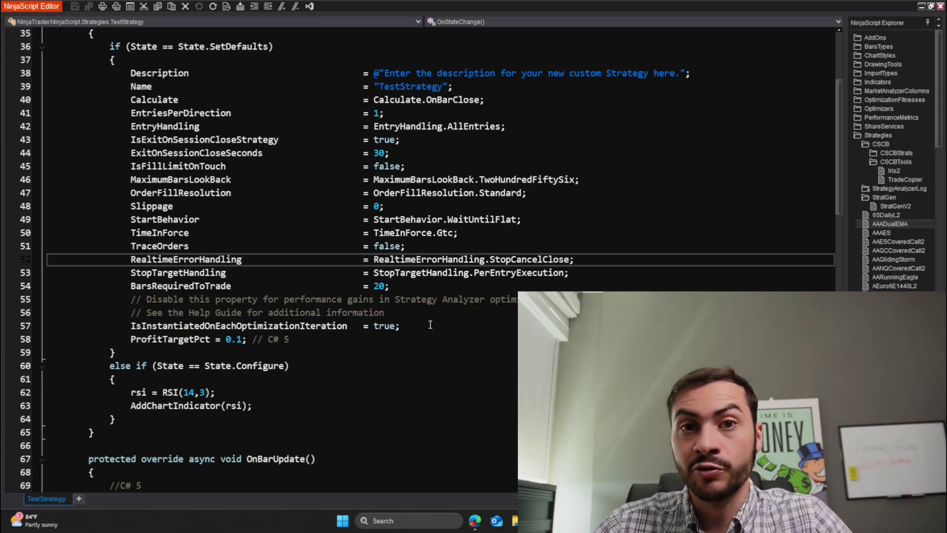
- Bring the Help Guide forward and view the 8.1.6 then 8.0.27.1 release notes
left_click(476, 520)
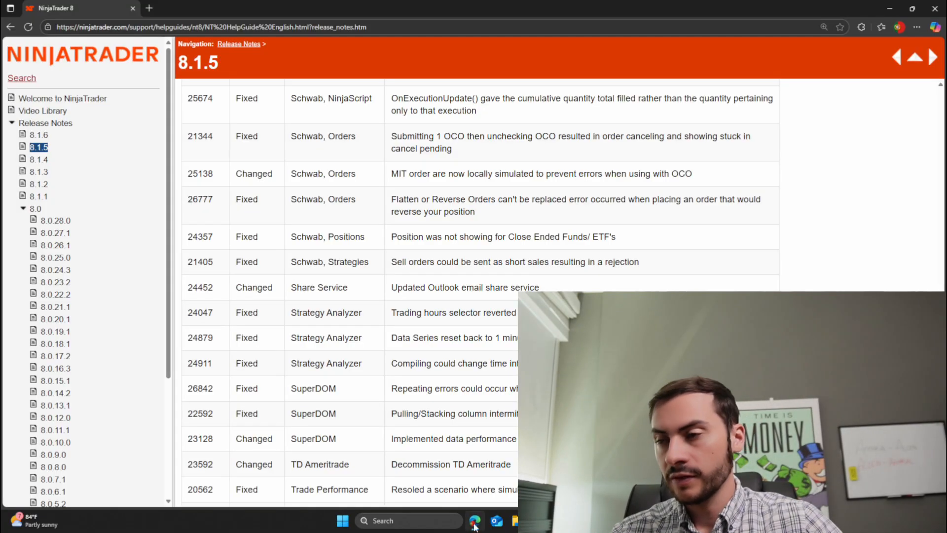
left_click(38, 134)
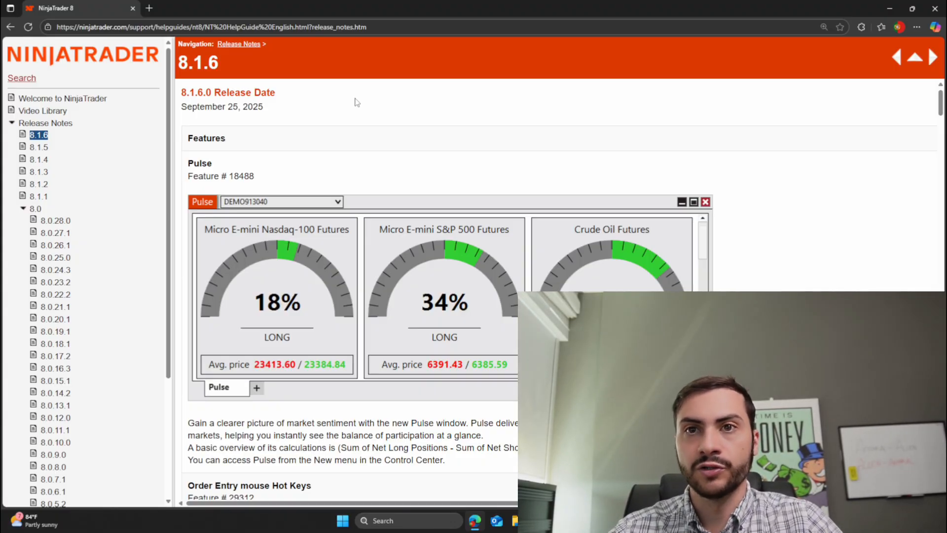
left_click(55, 233)
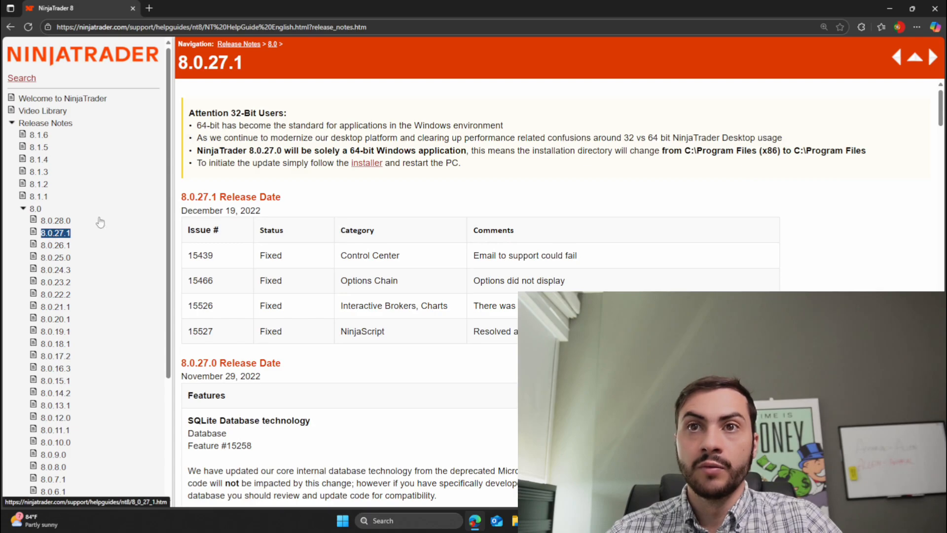
- View the 8.0.28.0 release notes, then return to the 8.1.6 notes
left_click(55, 220)
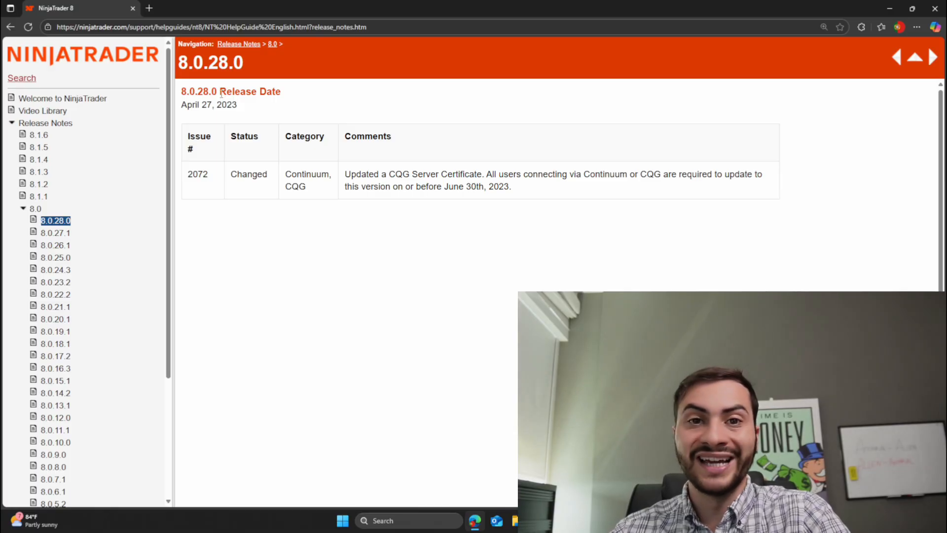
double_click(188, 91)
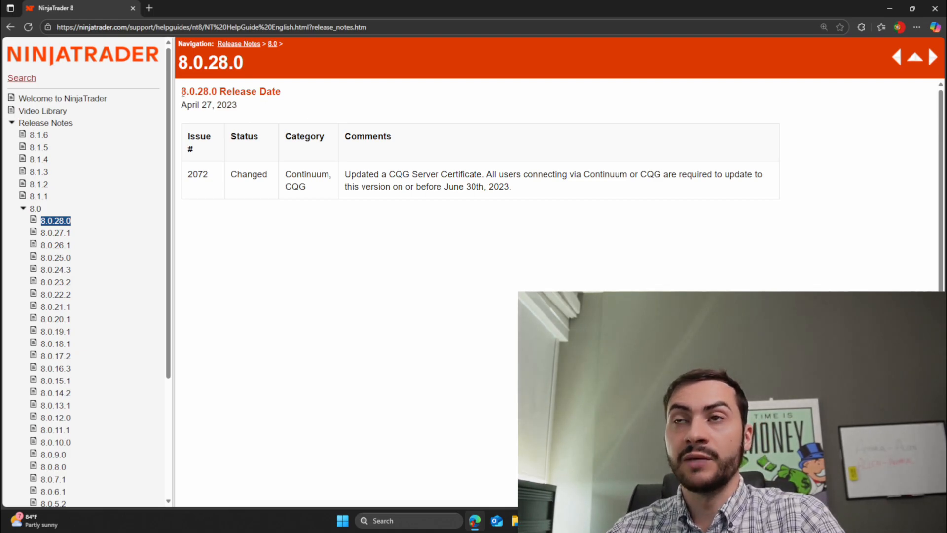
left_click(38, 136)
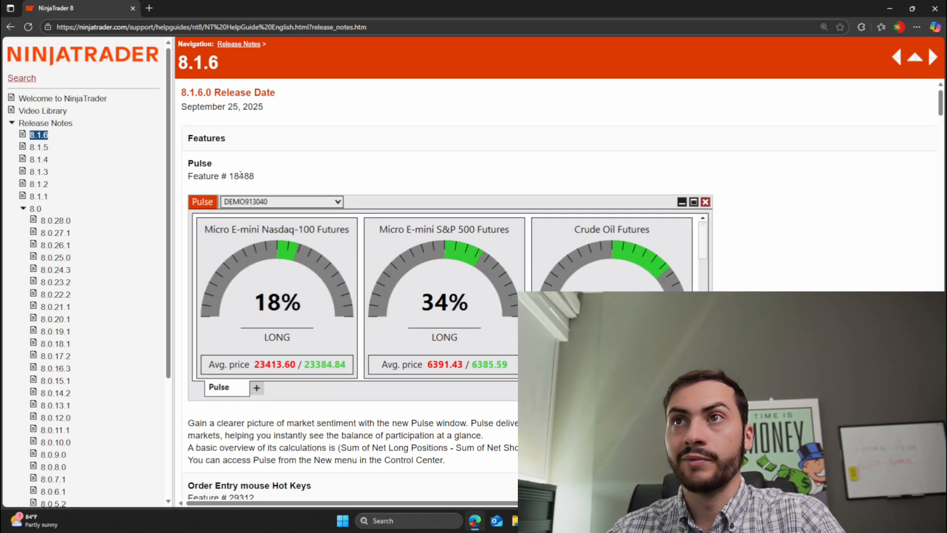